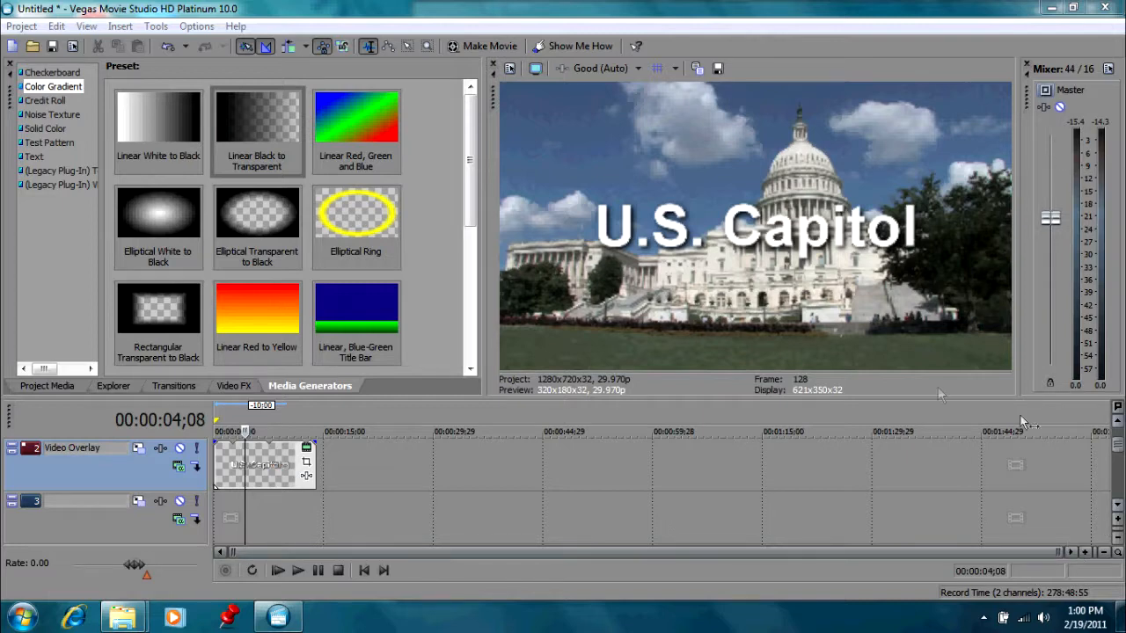
mouse_move(318, 432)
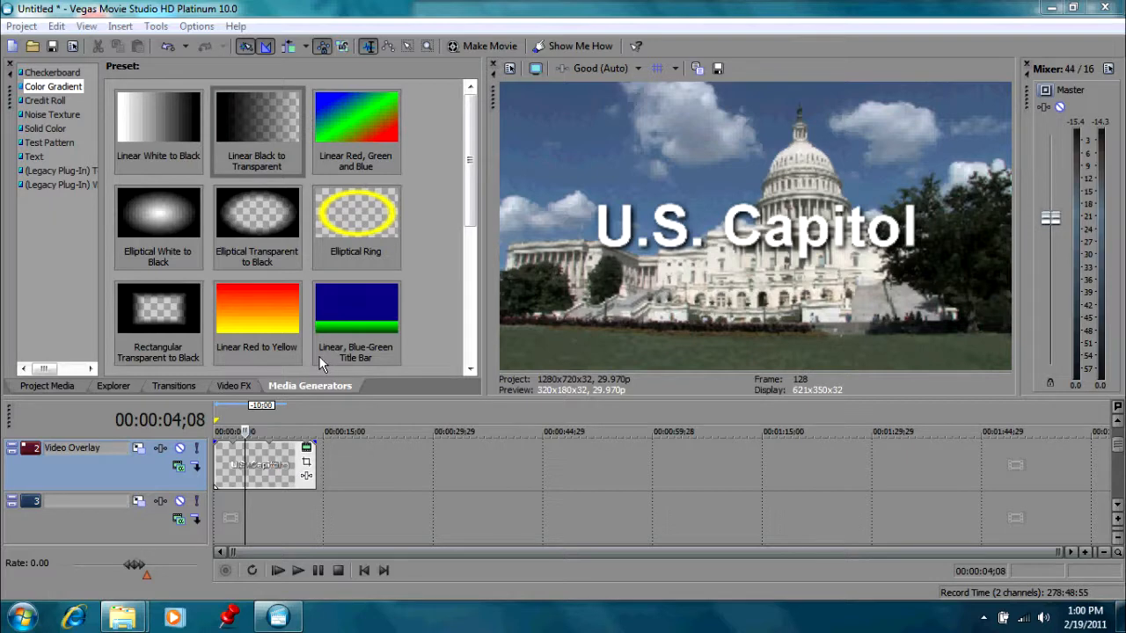
mouse_move(277, 448)
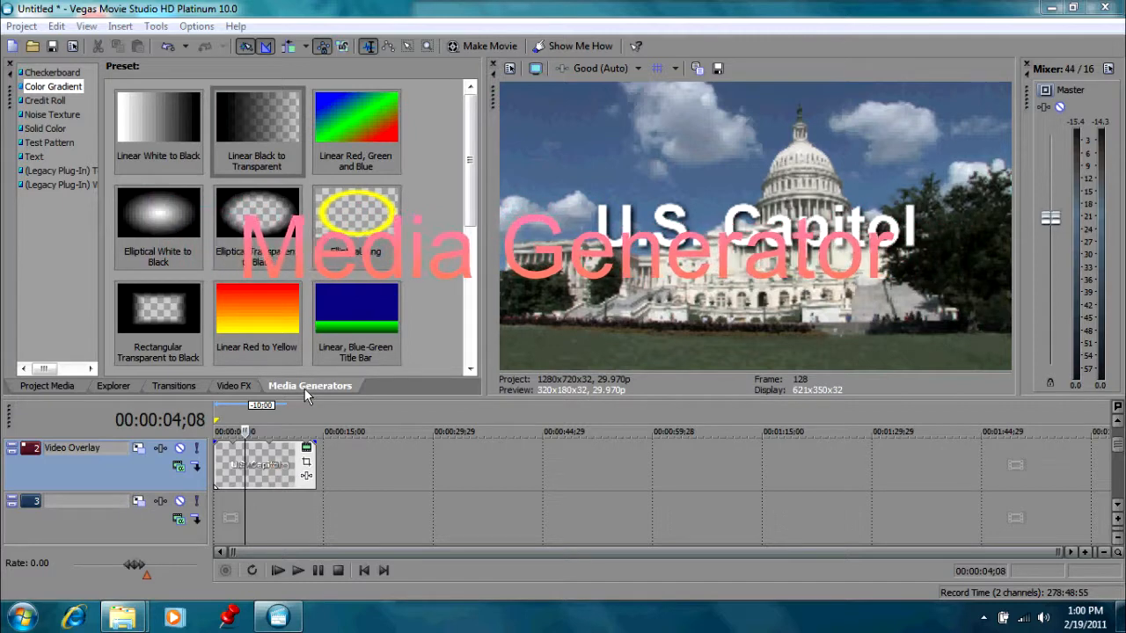
- Add the Elliptical Transparent to Black gradient to track 3 to vignette the Capitol shot
click(257, 214)
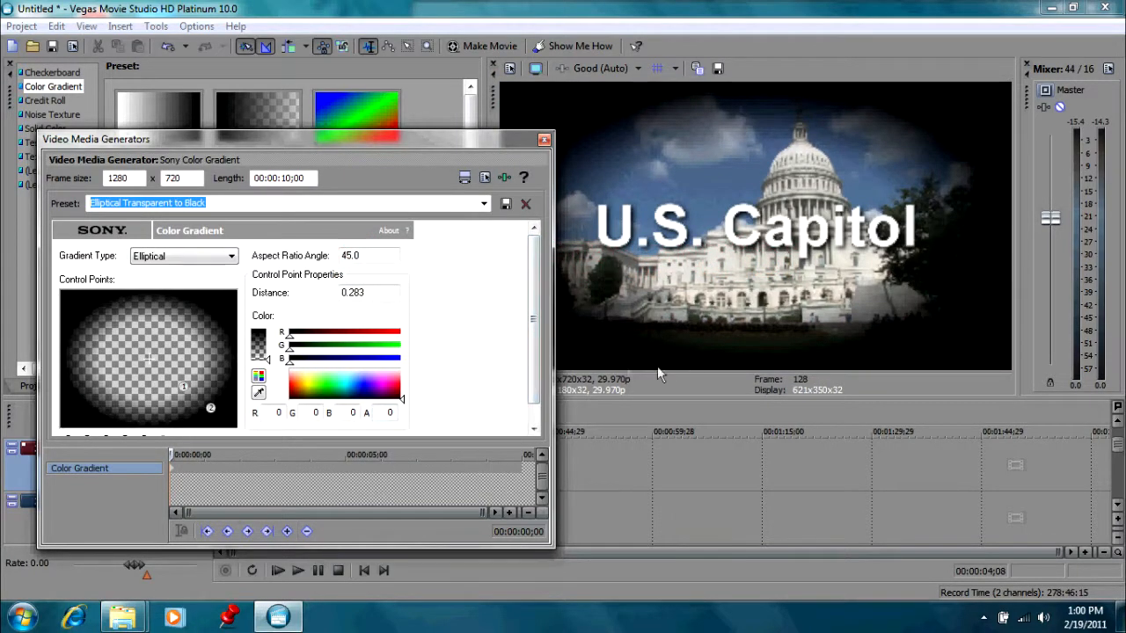
mouse_move(954, 307)
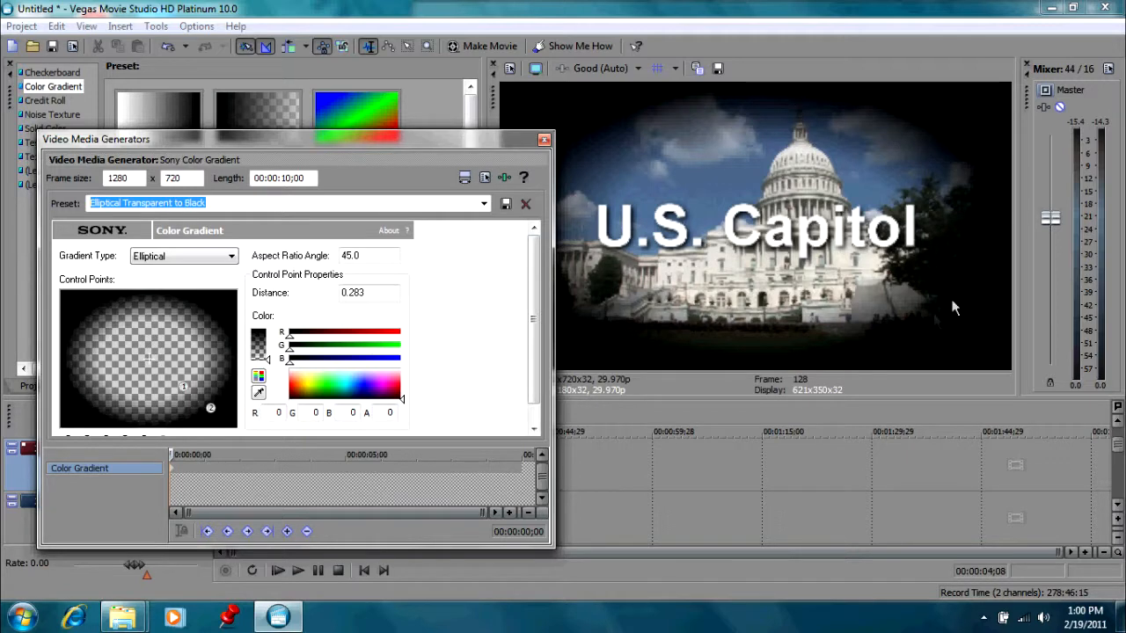
mouse_move(874, 297)
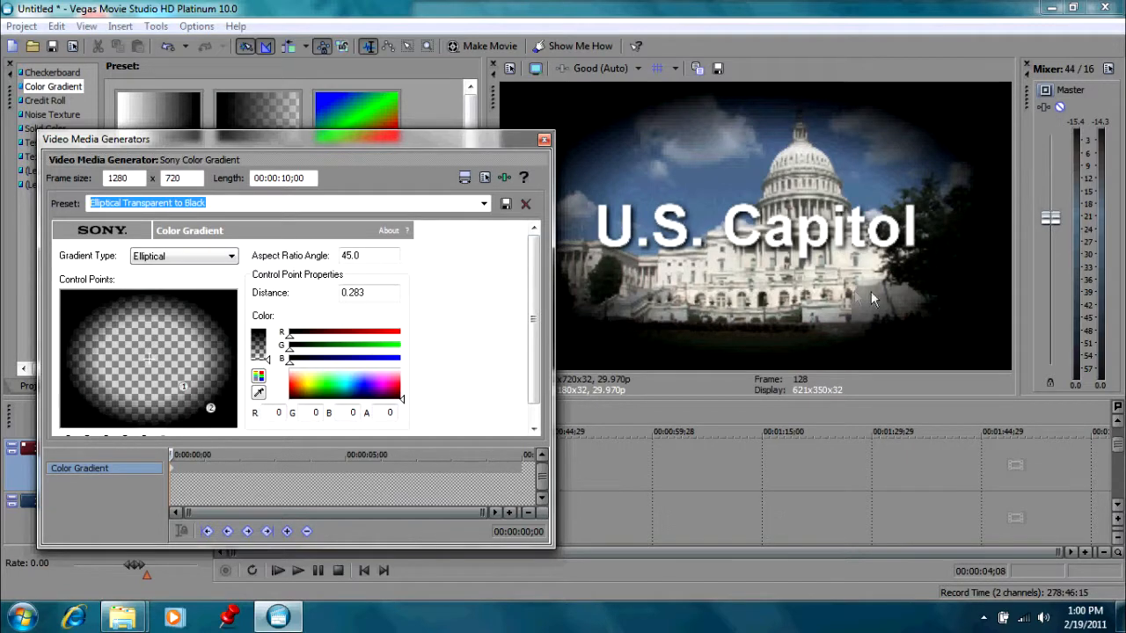
mouse_move(591, 276)
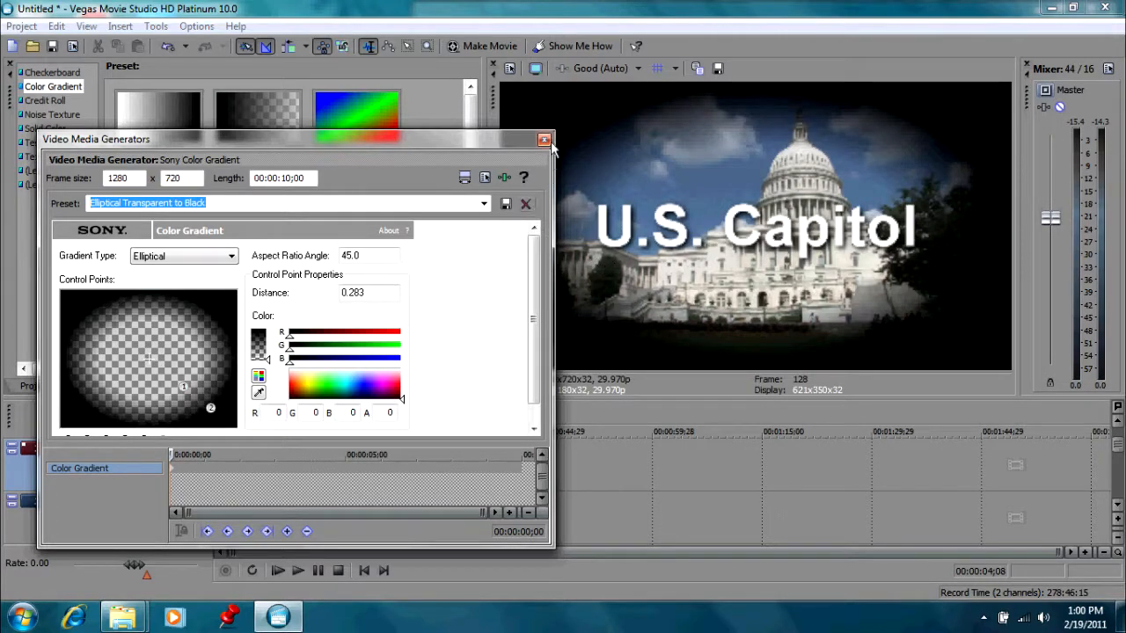
- Replace the elliptical vignette with a Linear White to Black gradient event
click(544, 140)
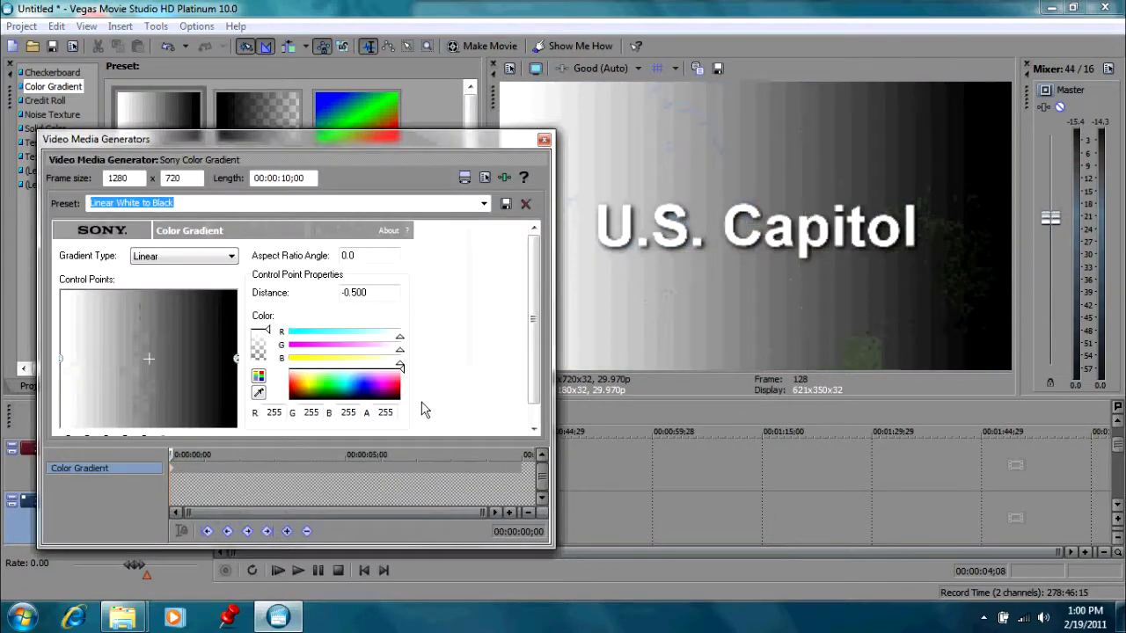
mouse_move(545, 140)
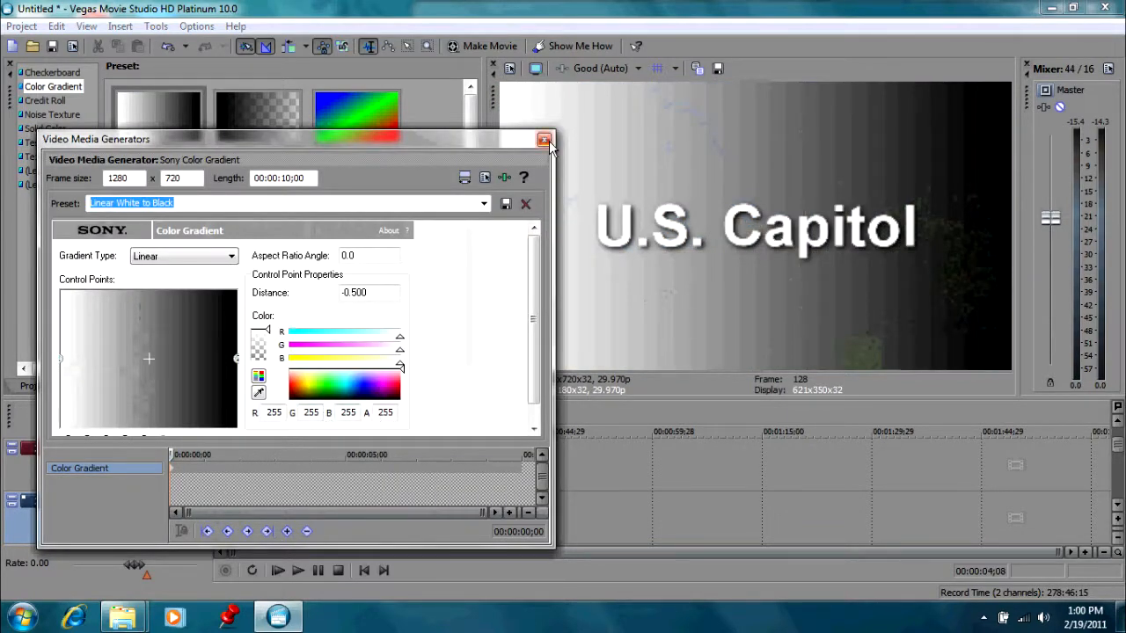
click(544, 140)
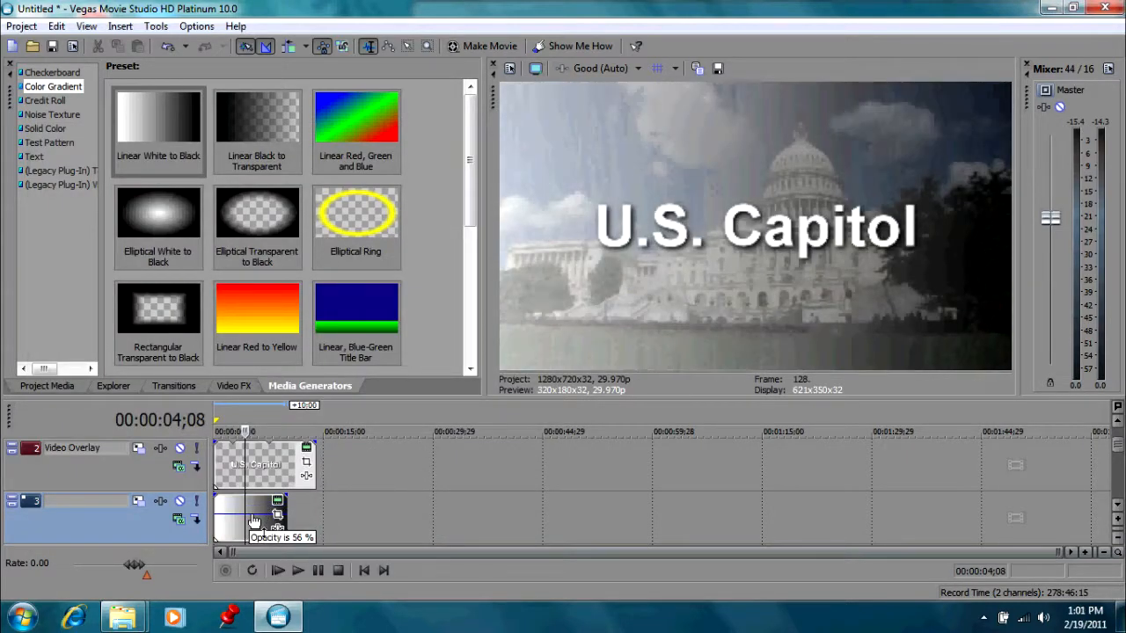
mouse_move(278, 528)
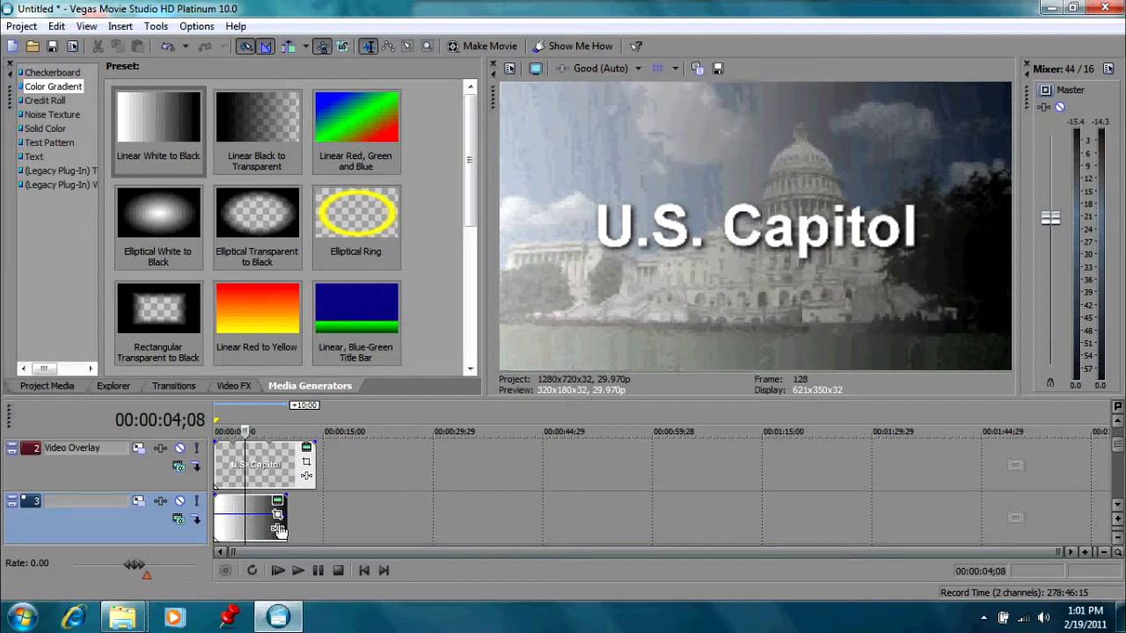
mouse_move(235, 531)
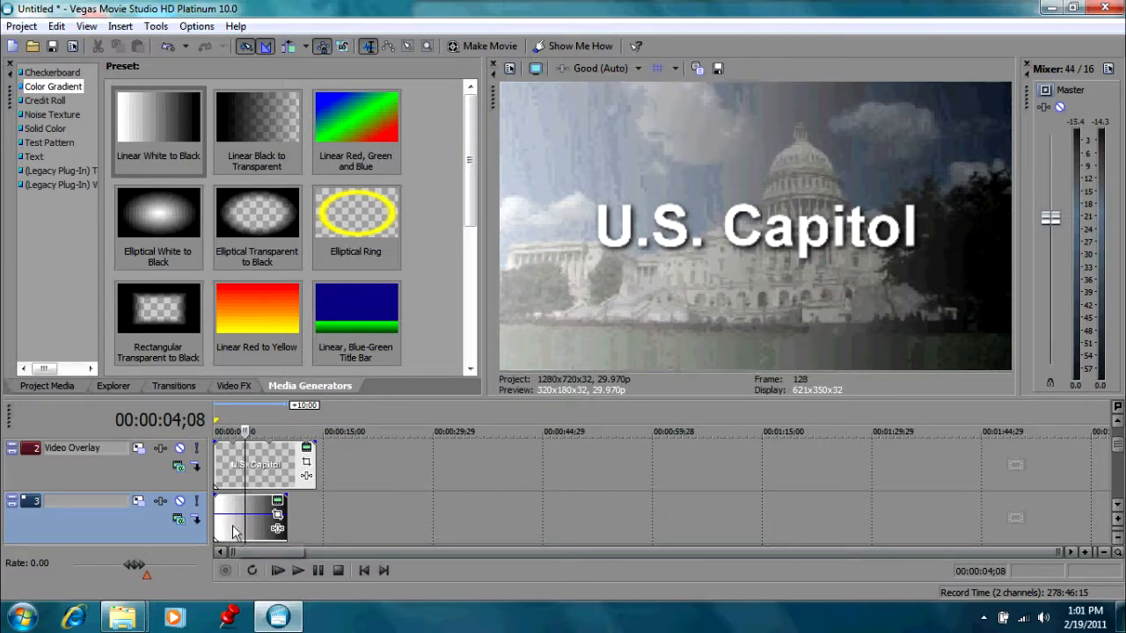
- Delete the gradient event and insert the Fancy Wooden Board preset onto track 3
right_click(251, 519)
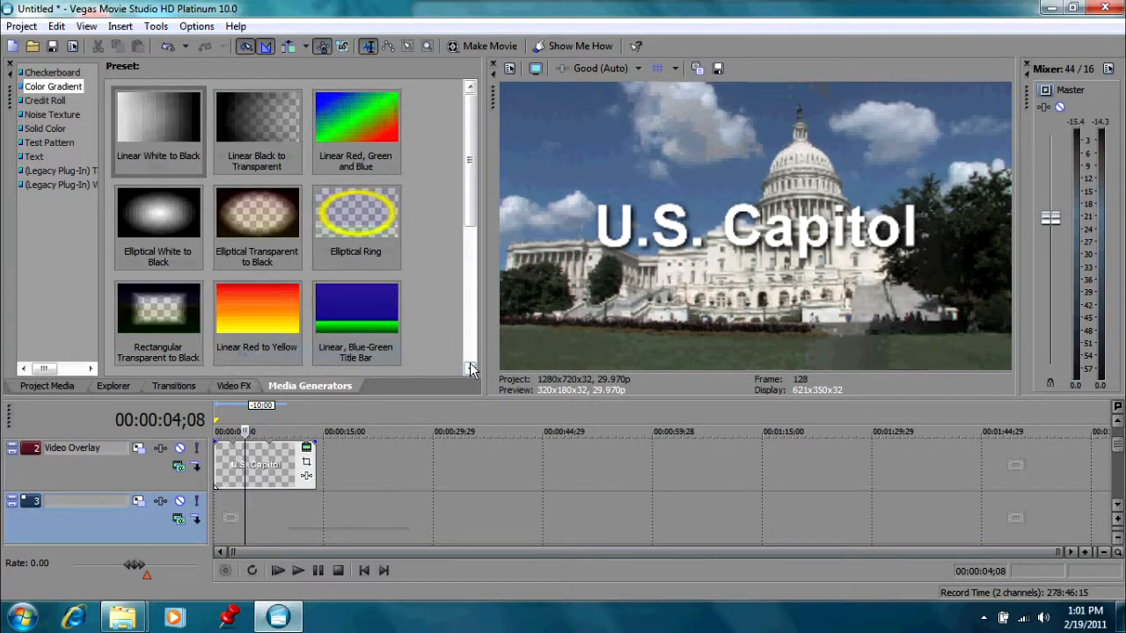
scroll(down, 3)
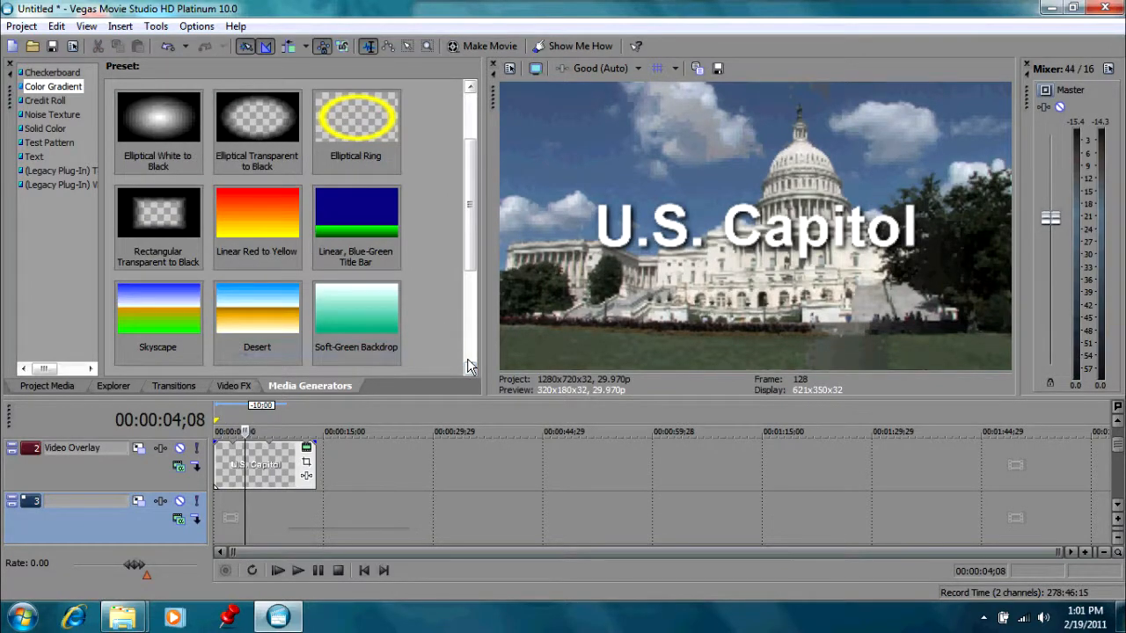
scroll(down, 3)
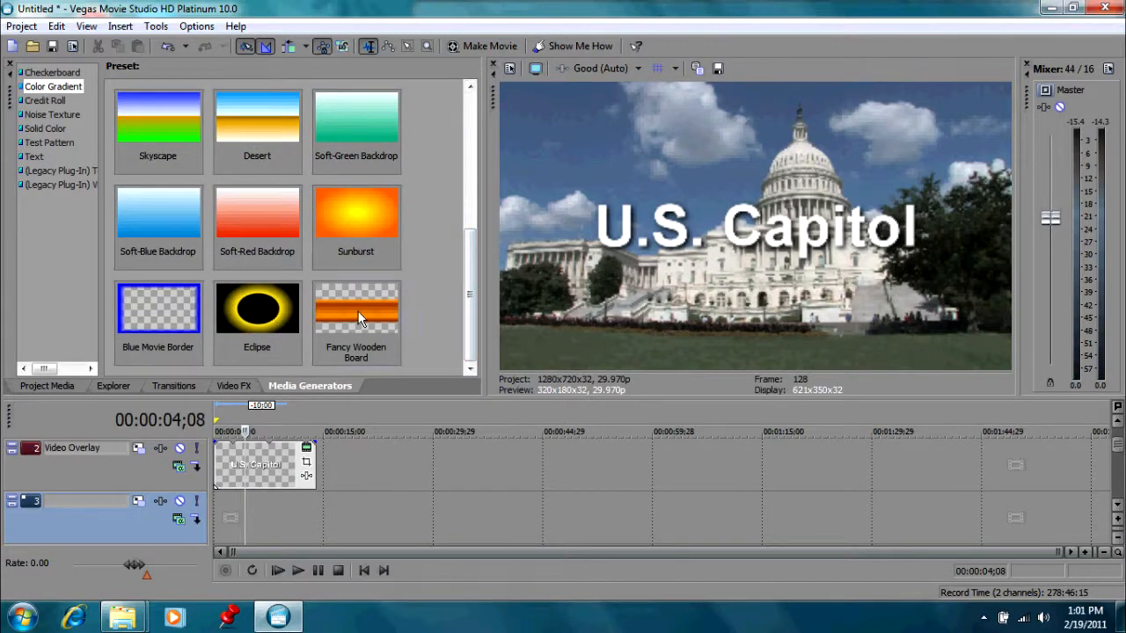
click(356, 312)
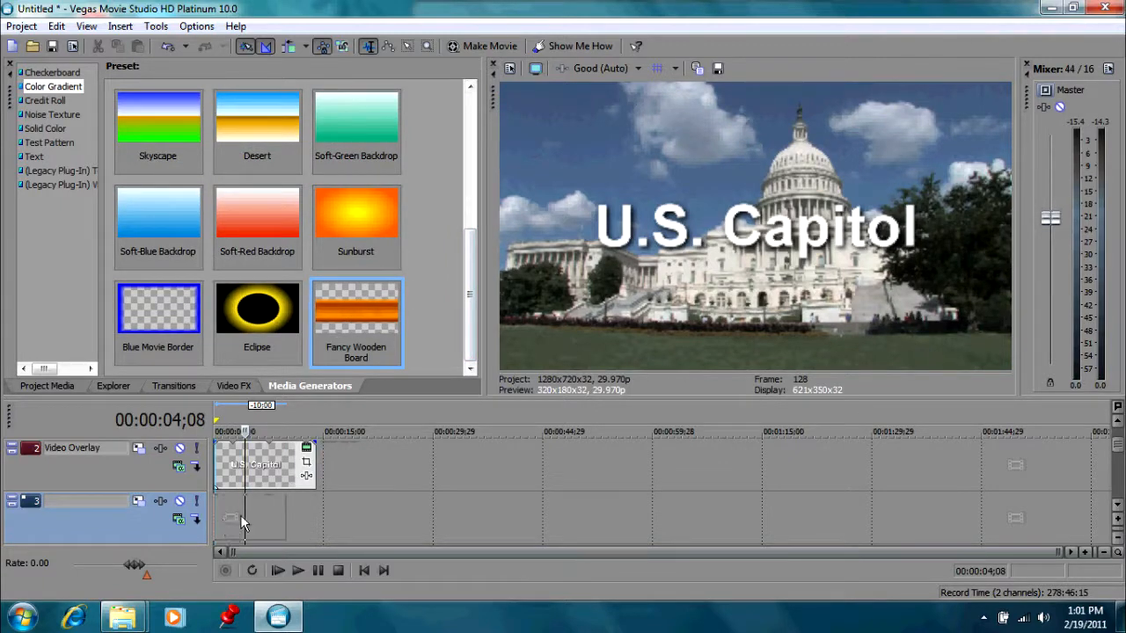
double_click(356, 308)
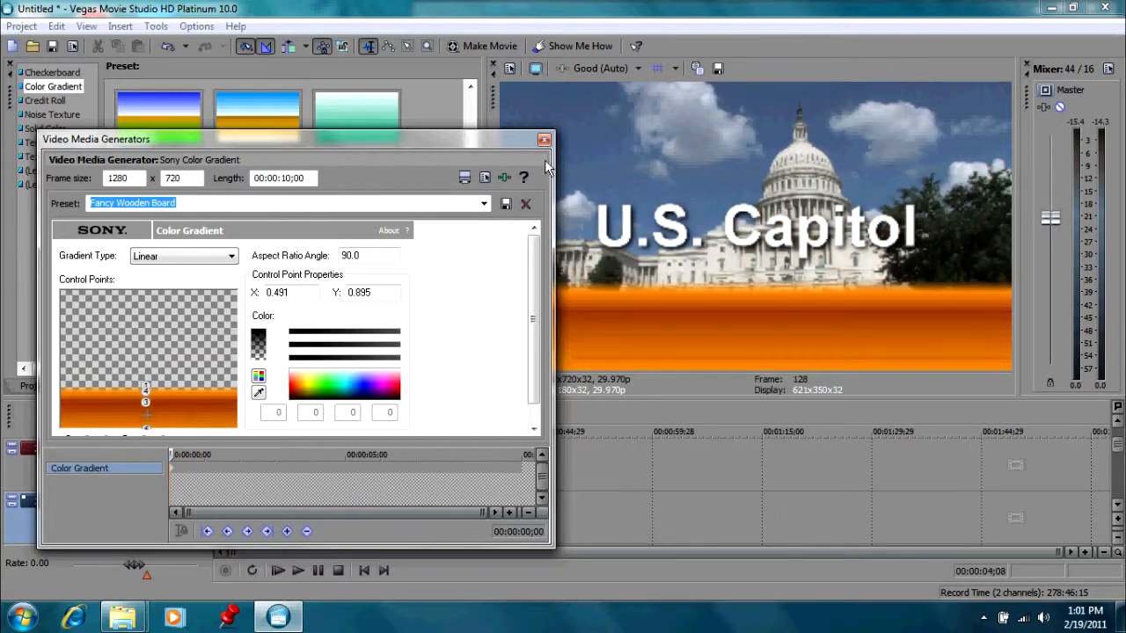
- Zoom out the Pan/Crop workspace, then resize the wooden bar and move it up behind the title
click(545, 140)
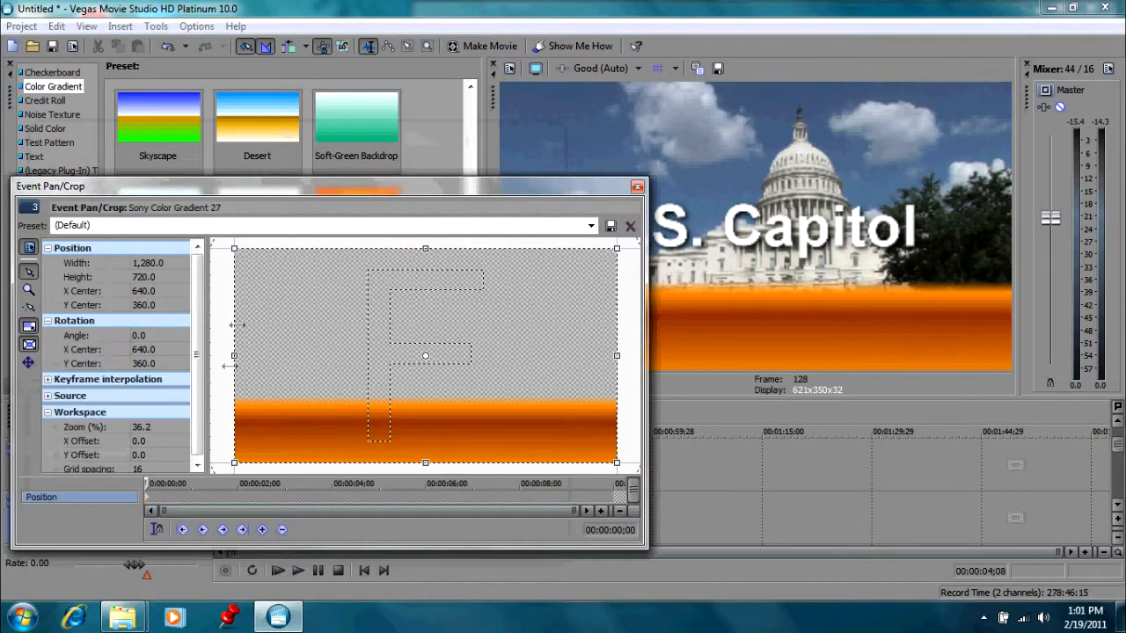
click(154, 427)
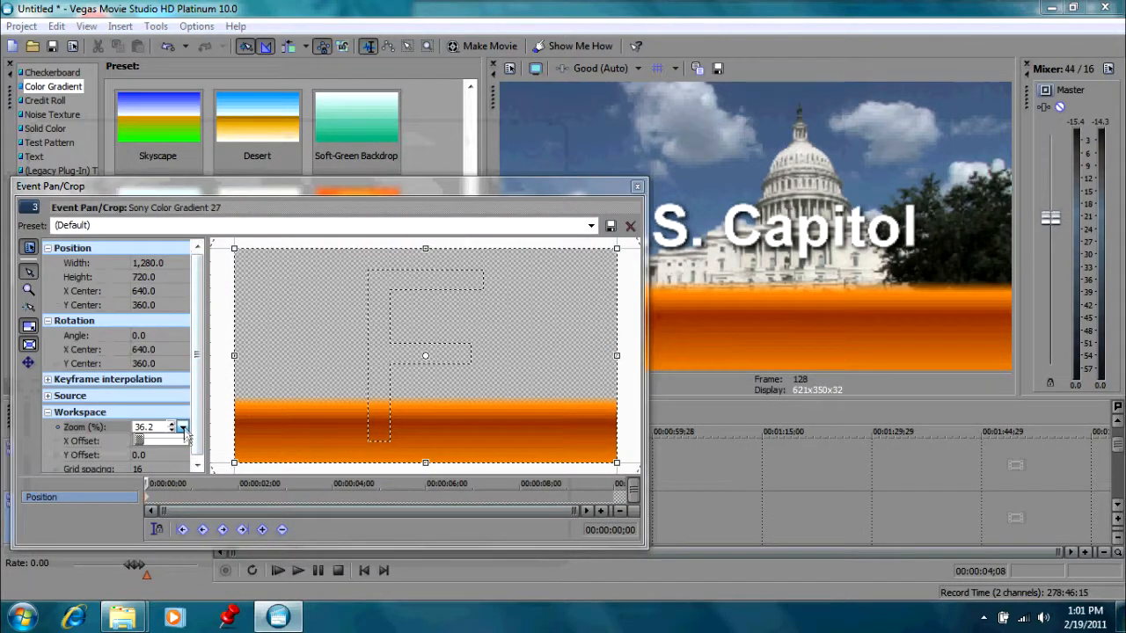
click(182, 431)
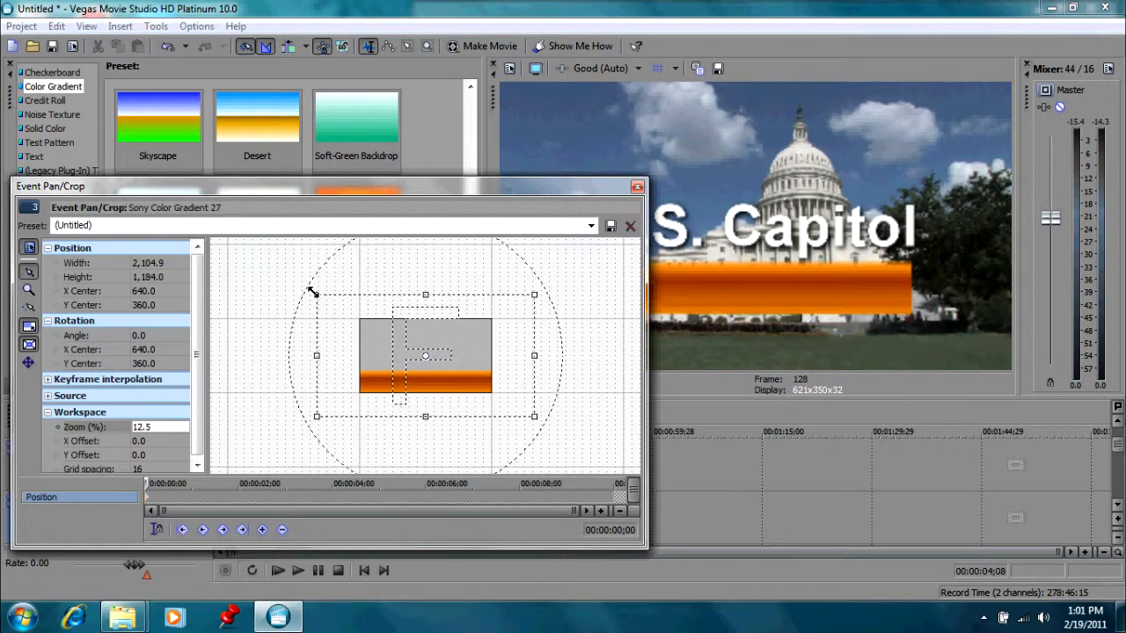
drag(312, 290, 297, 283)
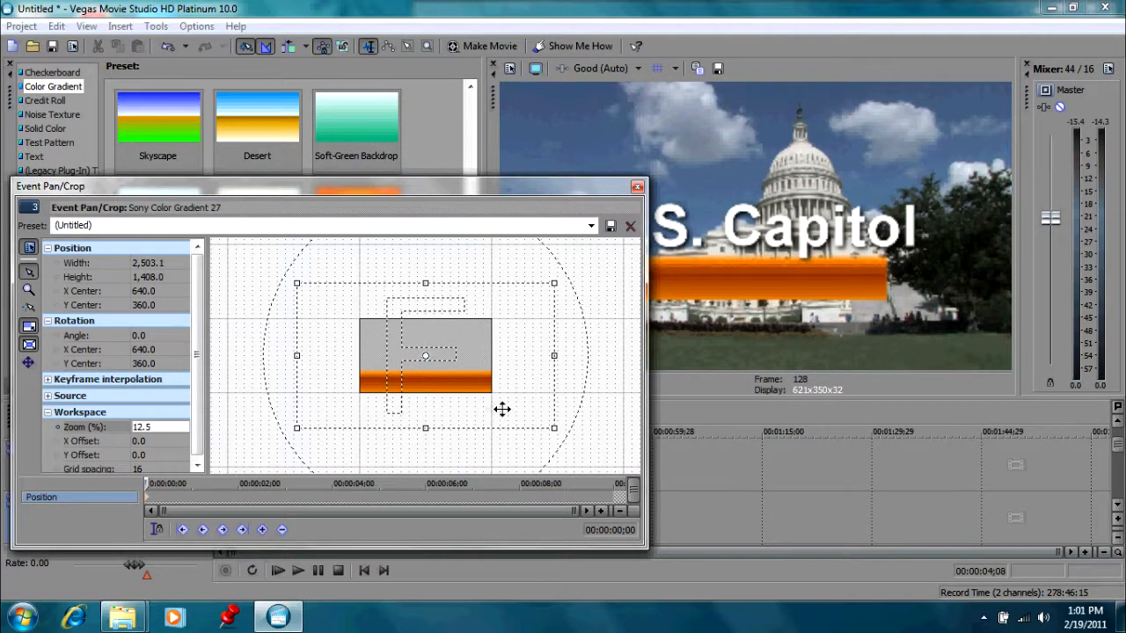
drag(425, 355, 410, 356)
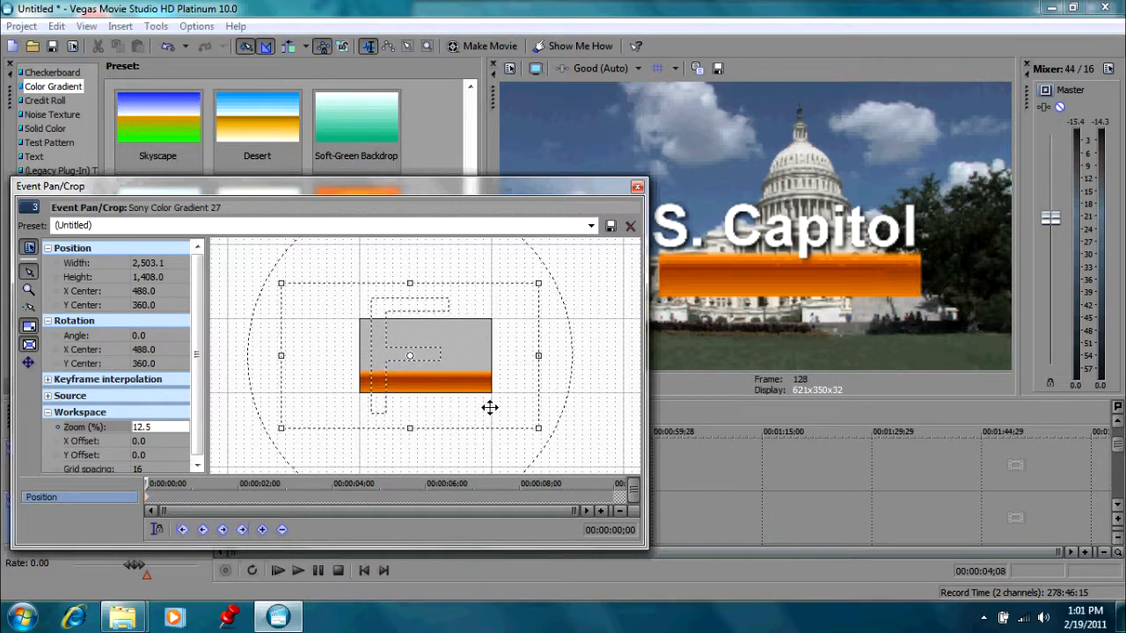
drag(490, 407, 517, 368)
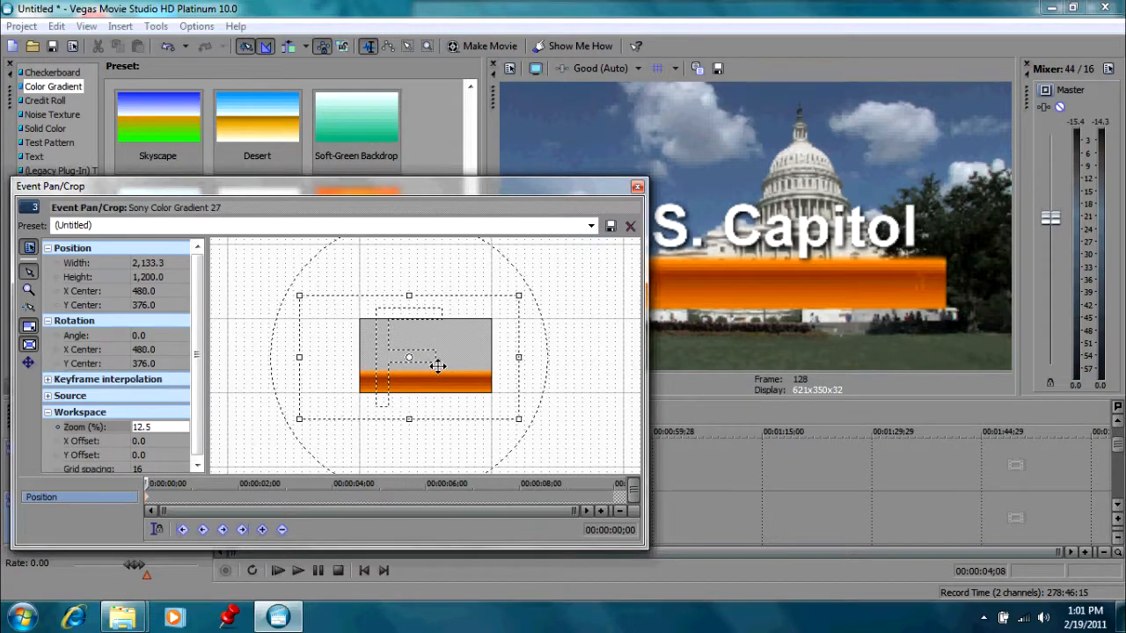
drag(440, 365, 440, 378)
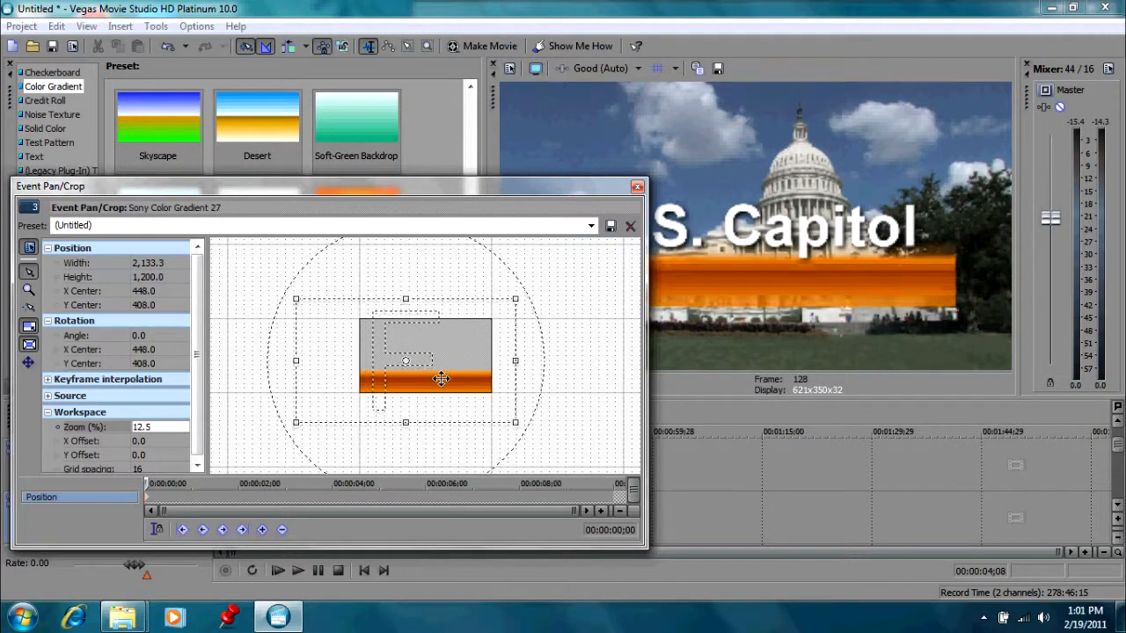
drag(440, 378, 405, 360)
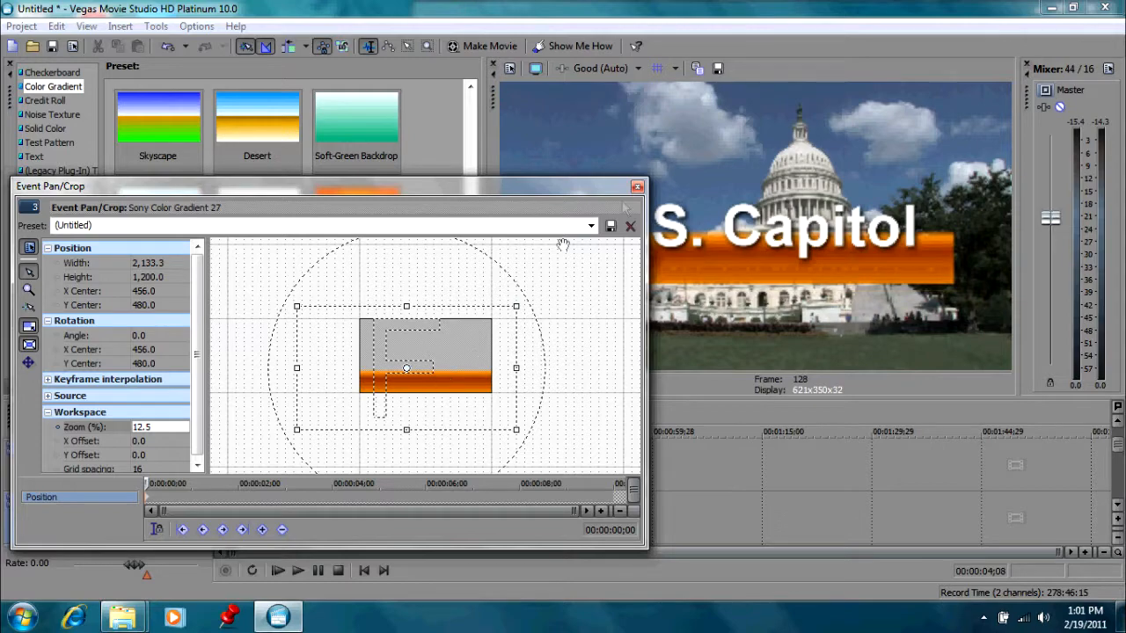
- Fine-tune the framing so the bar spans wider under the title, then close Pan/Crop
click(630, 226)
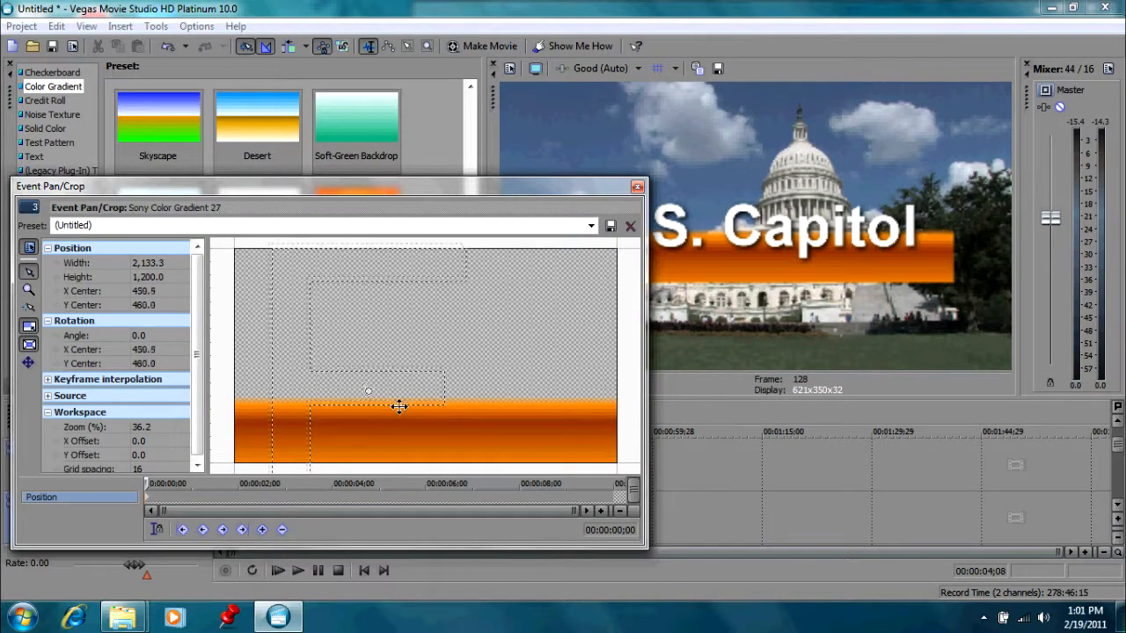
drag(399, 406, 424, 403)
text(12.5)
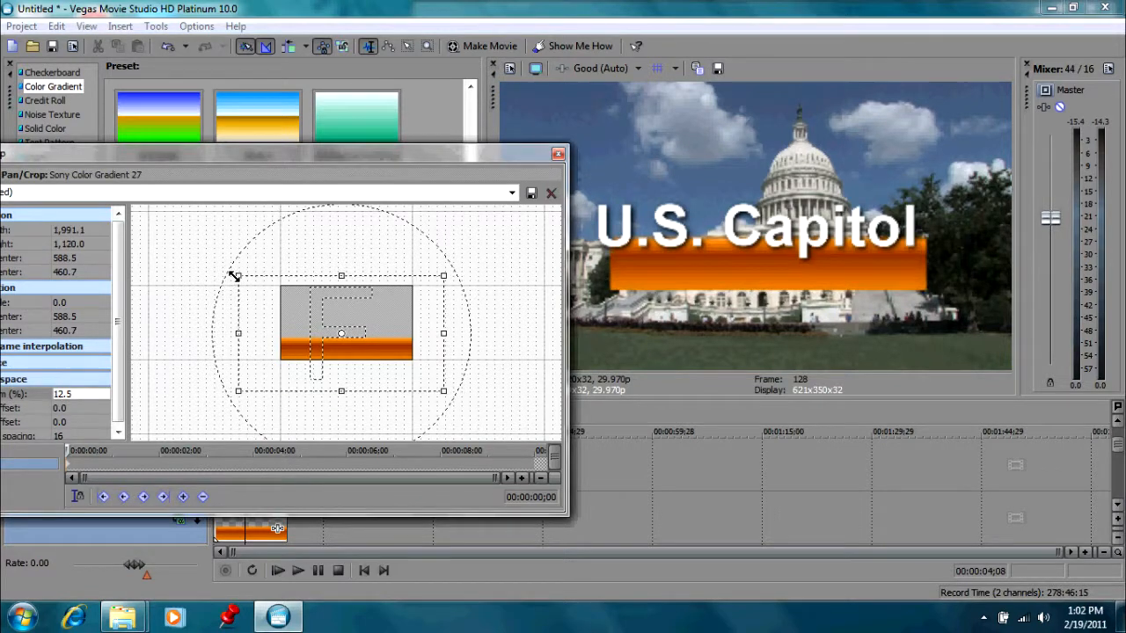
drag(235, 274, 248, 282)
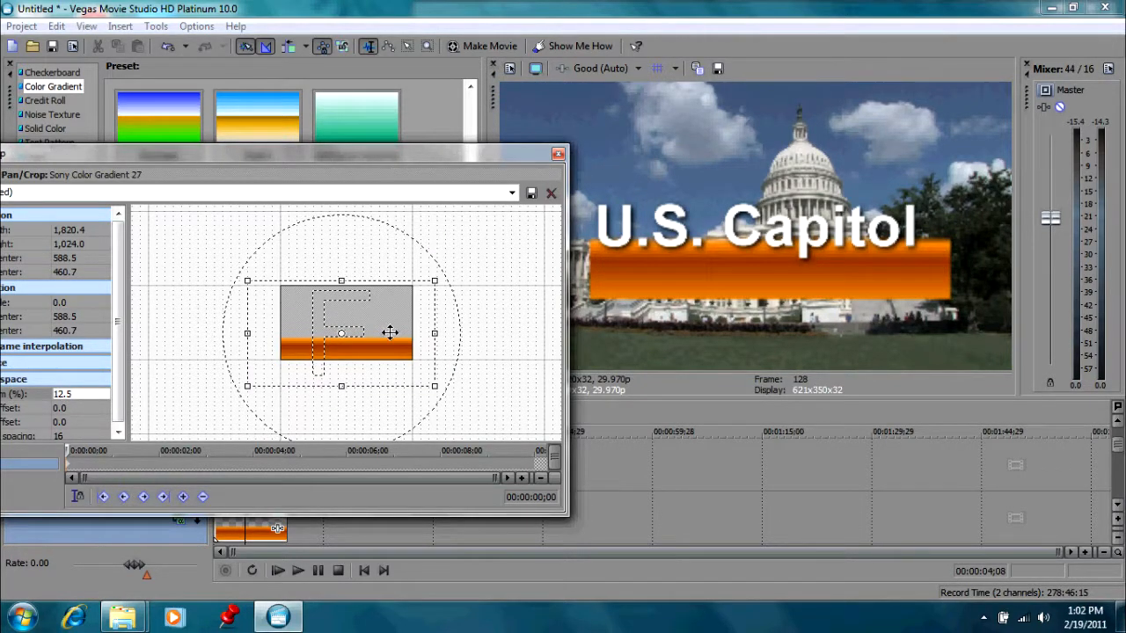
drag(342, 339, 340, 330)
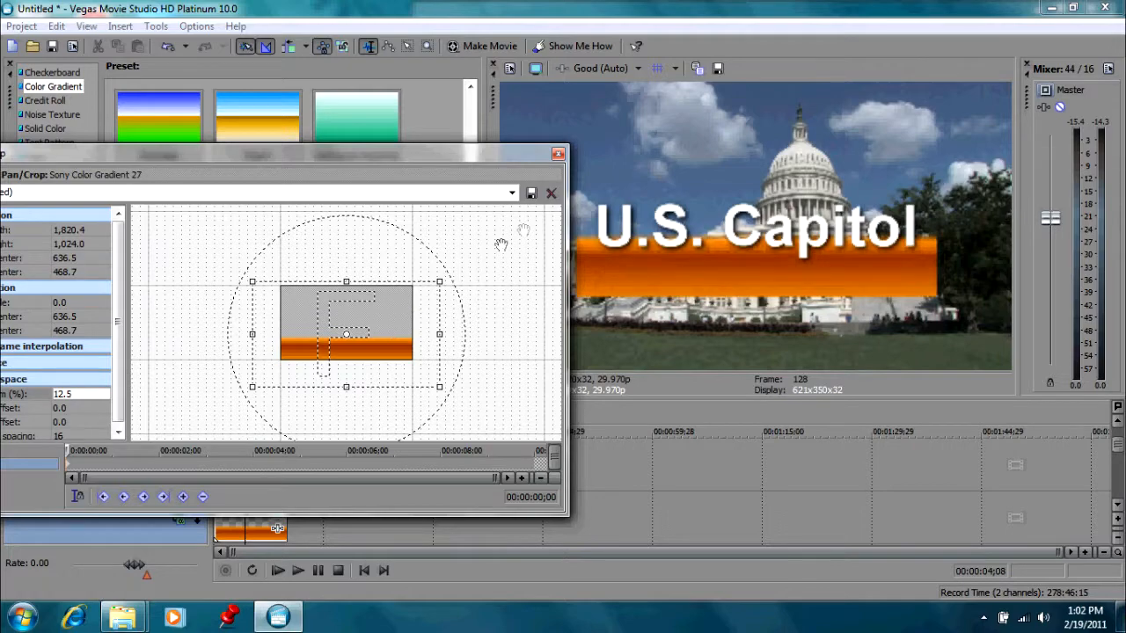
click(551, 192)
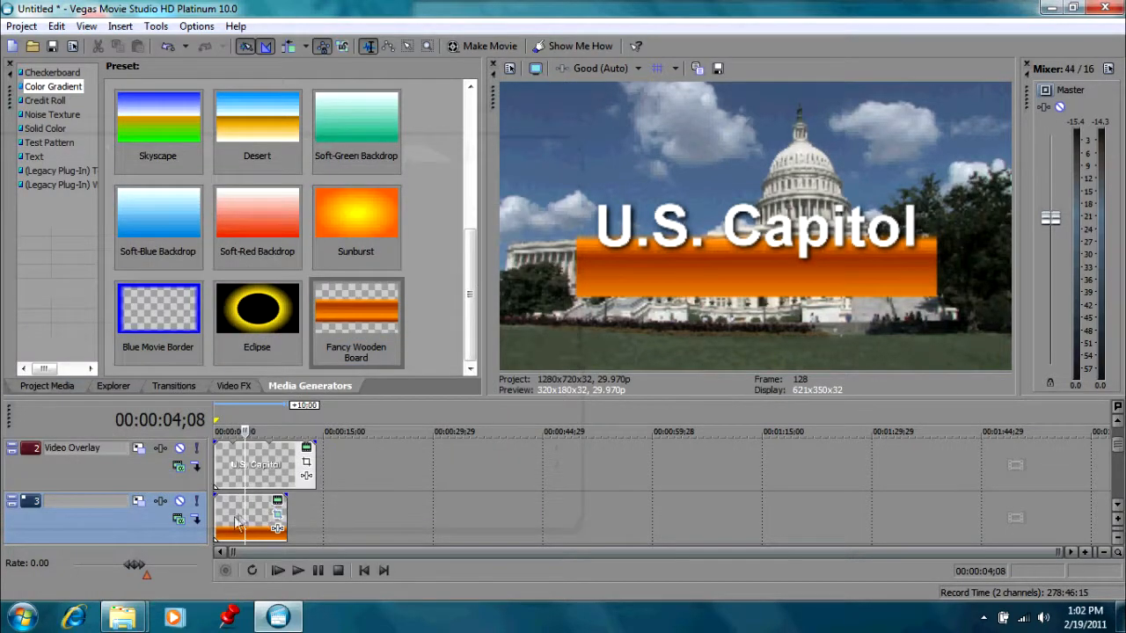
- Open the gradient's generated media settings and try top colours, leaving it transparent
right_click(250, 519)
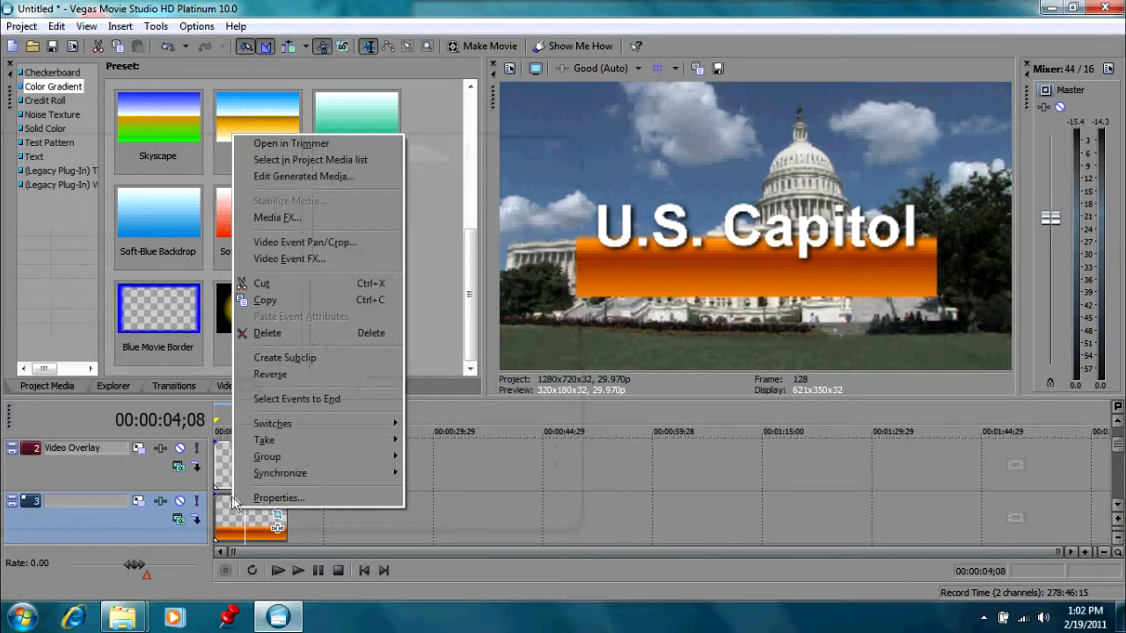
mouse_move(279, 498)
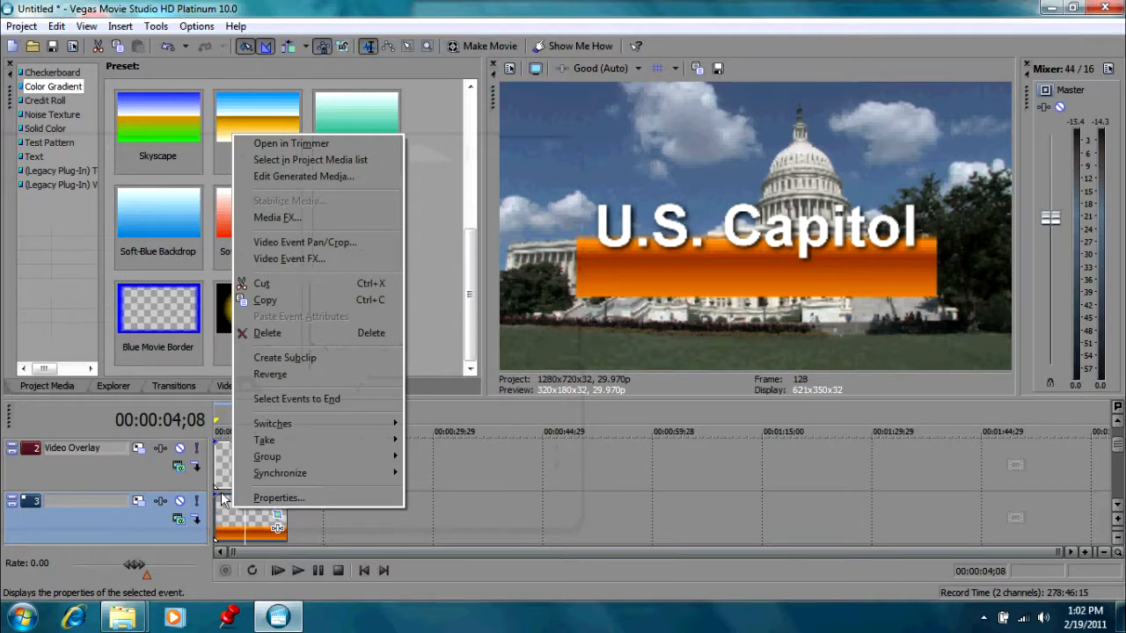
mouse_move(304, 176)
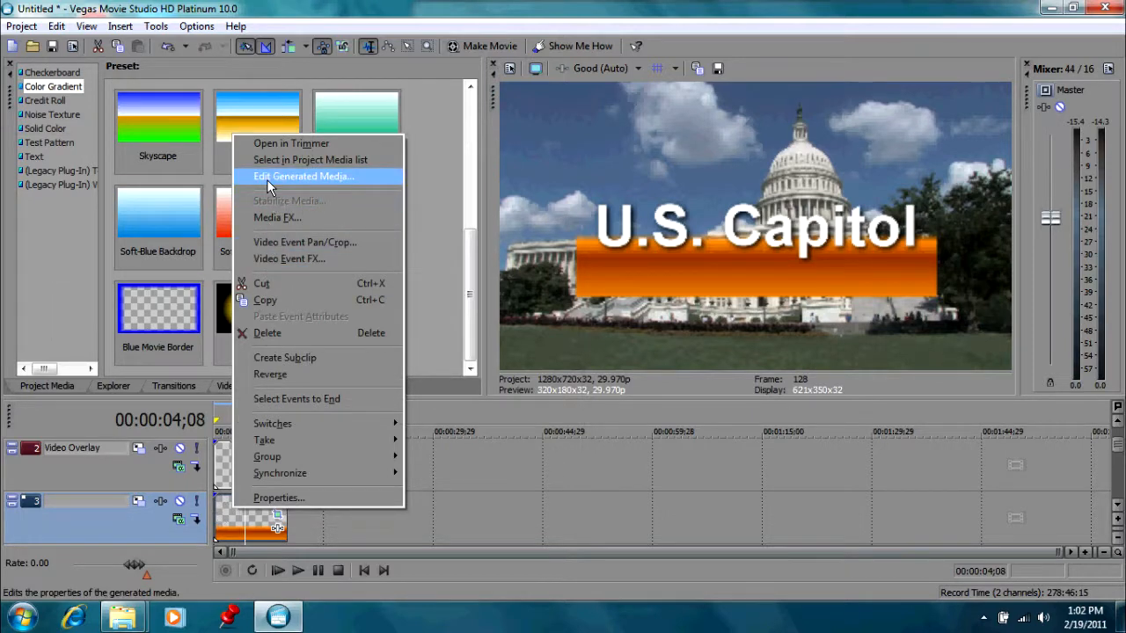
click(304, 176)
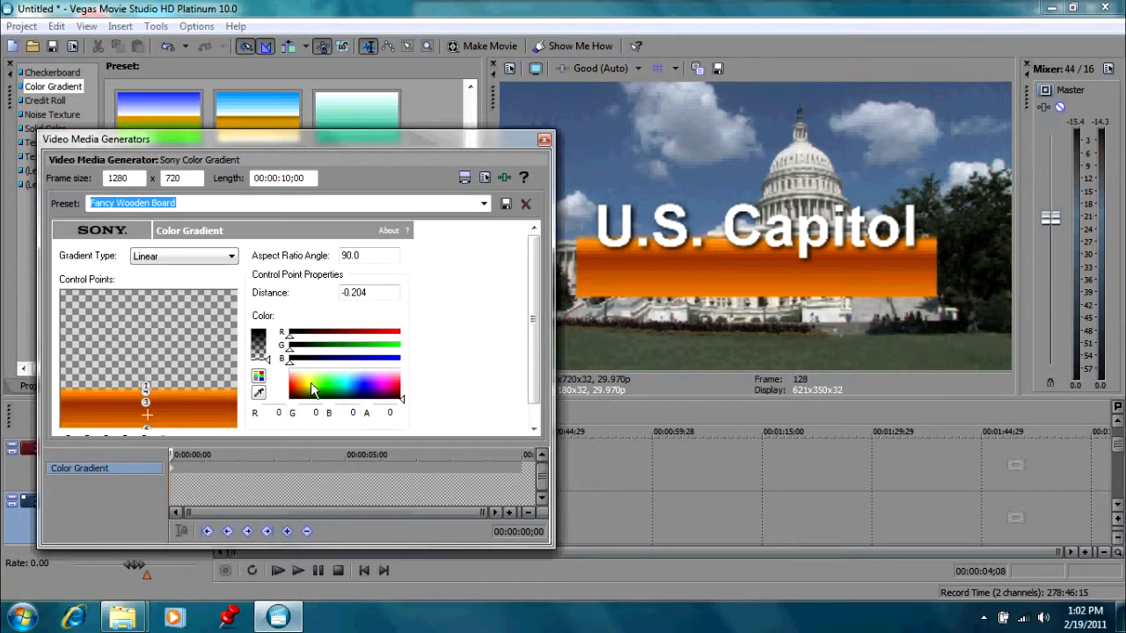
click(340, 389)
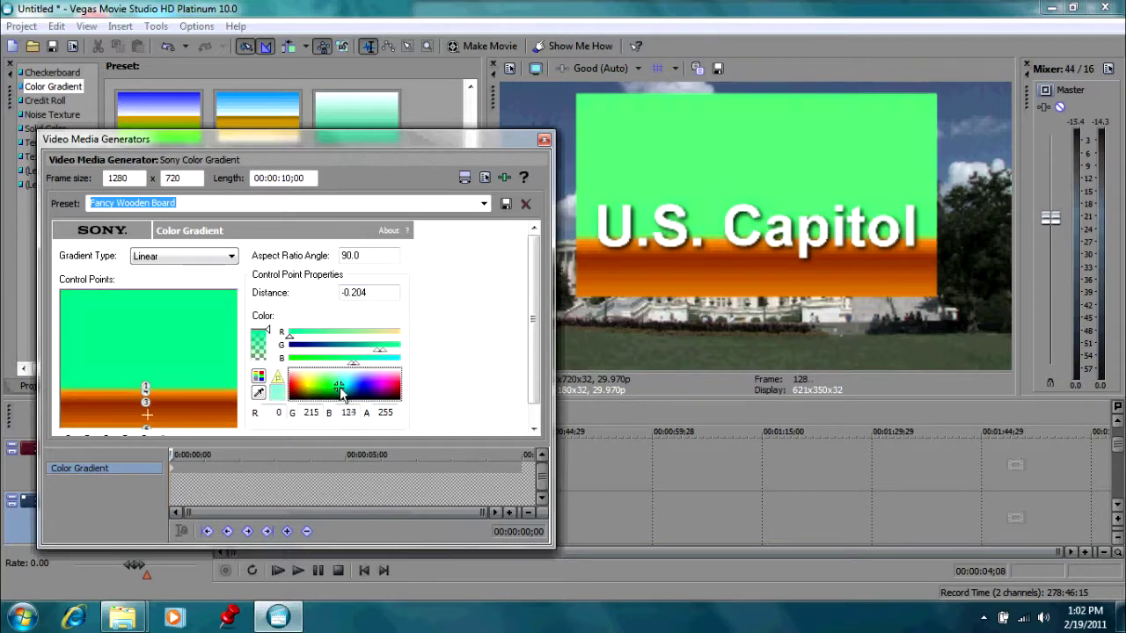
click(317, 385)
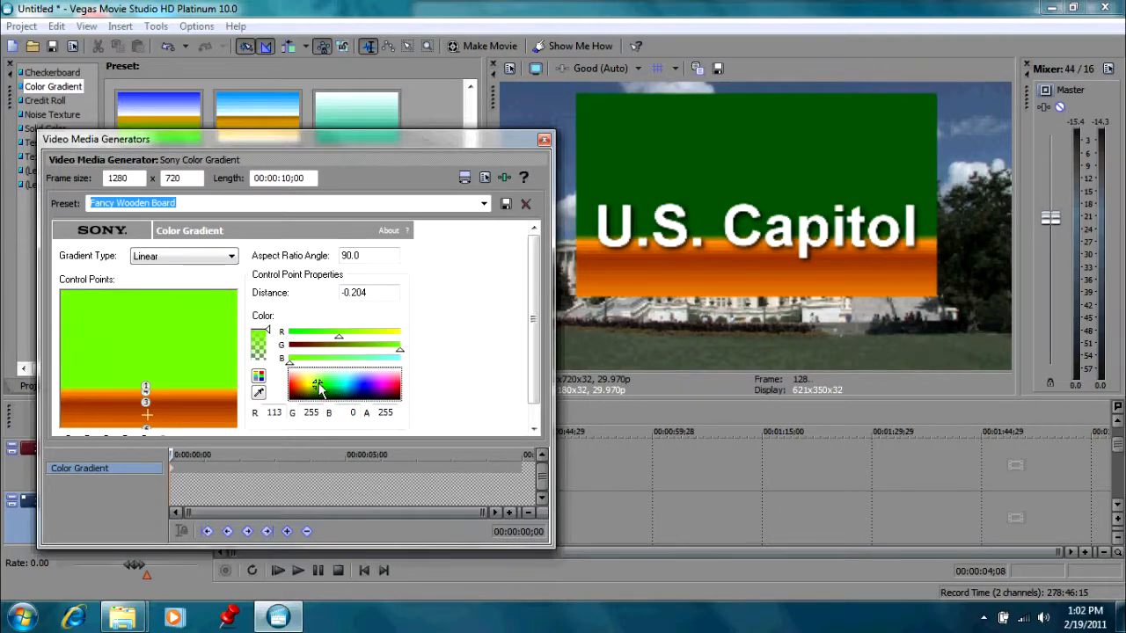
click(316, 392)
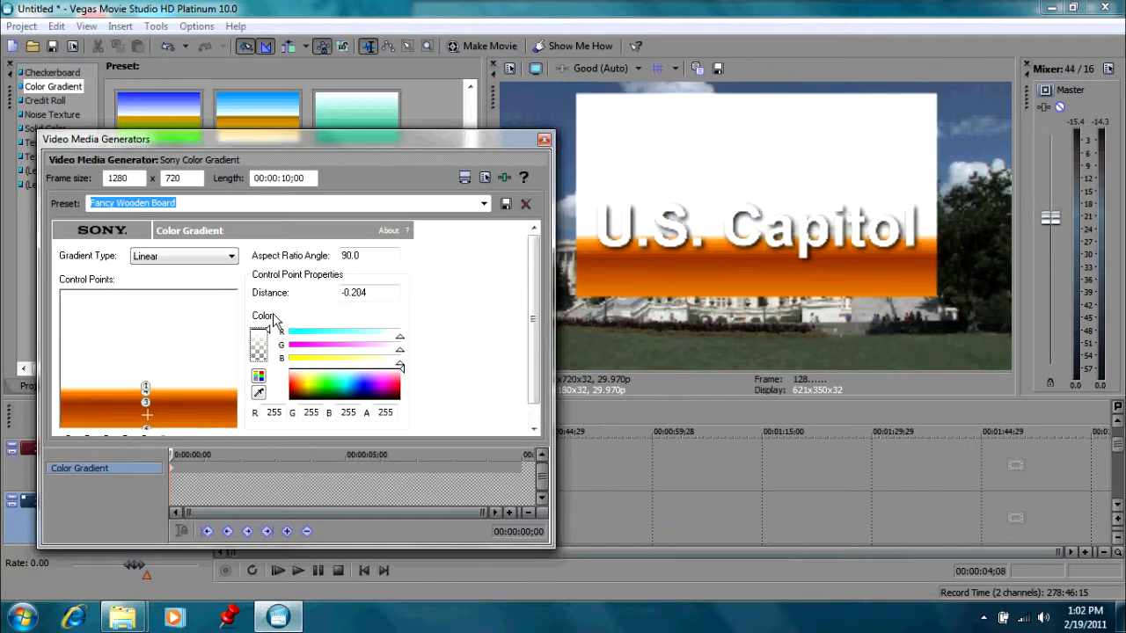
click(398, 367)
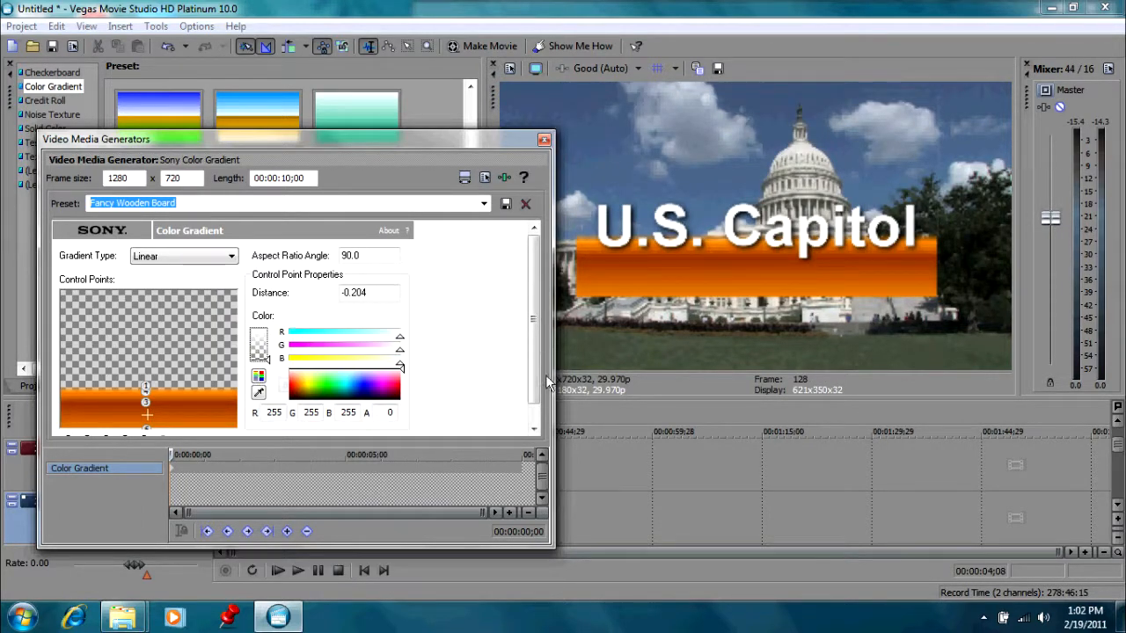
- Select the lower orange colour stop and try several colours, settling on blue-violet
scroll(down, 3)
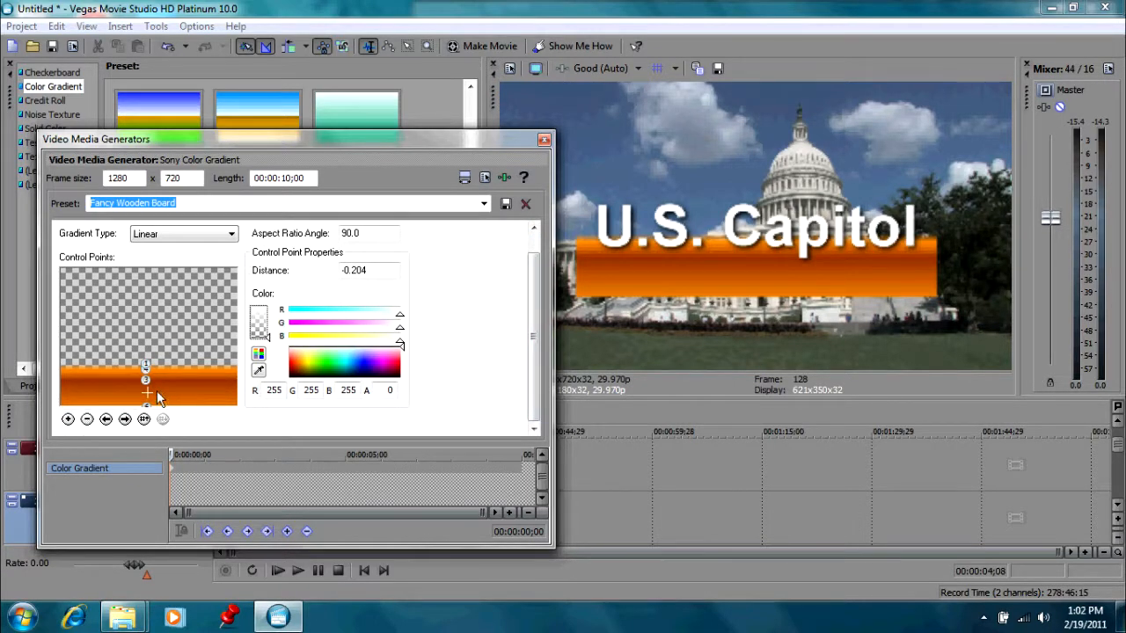
click(299, 365)
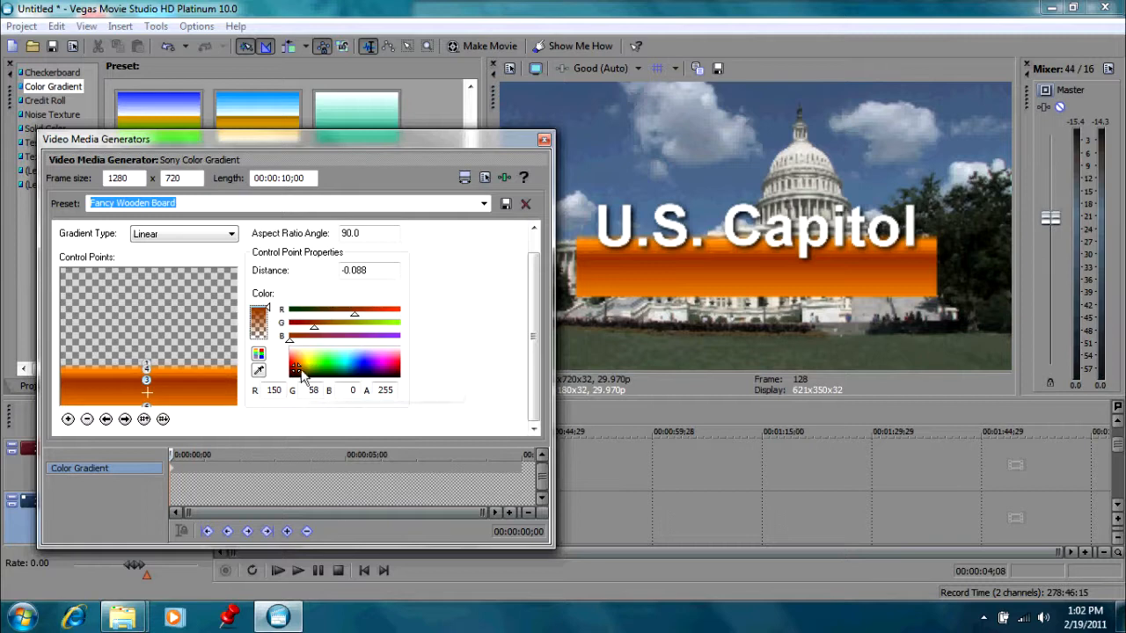
click(321, 364)
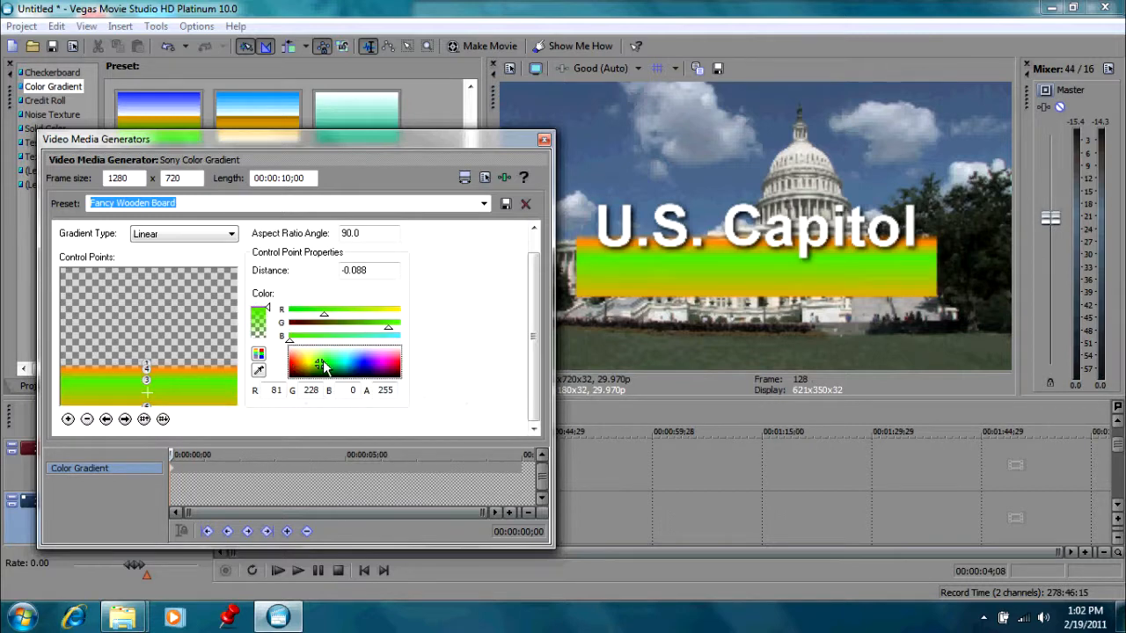
click(378, 374)
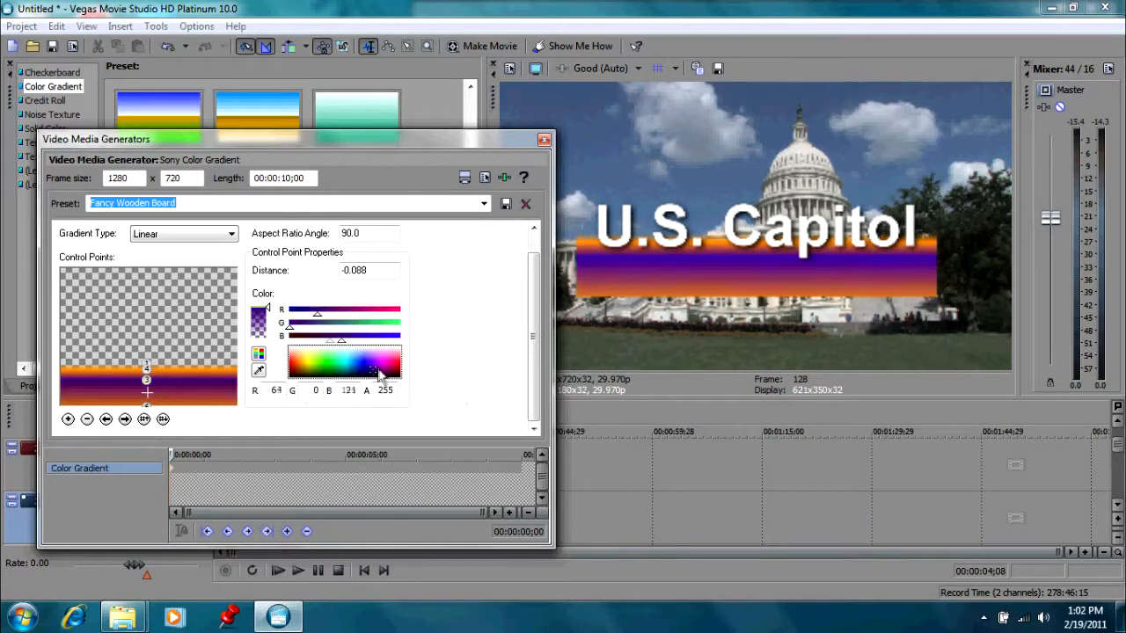
click(393, 365)
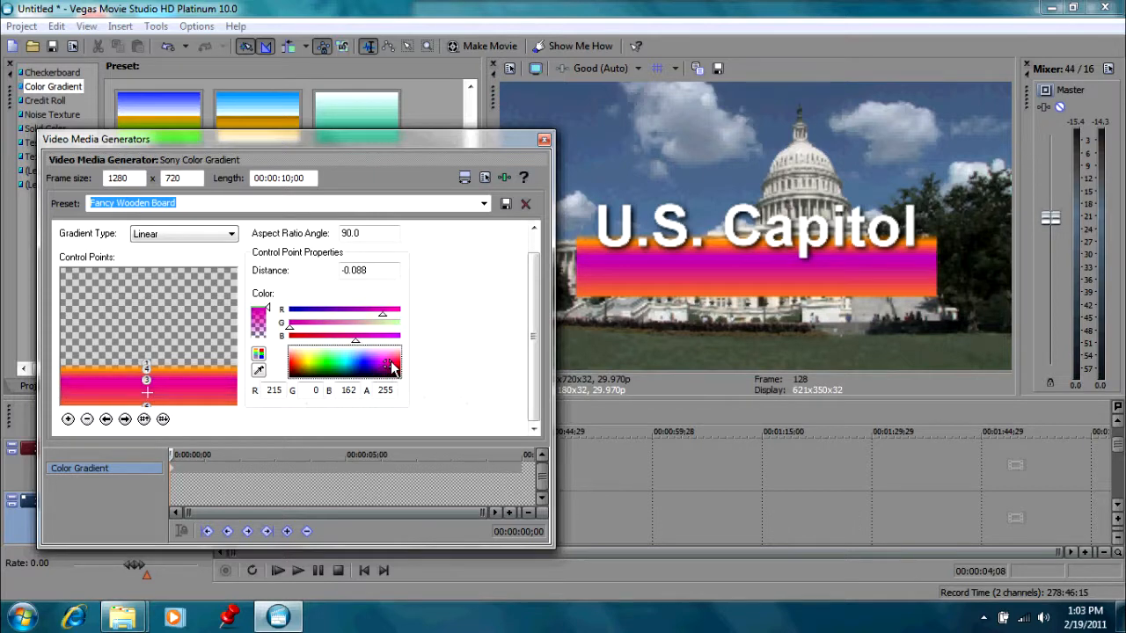
click(387, 363)
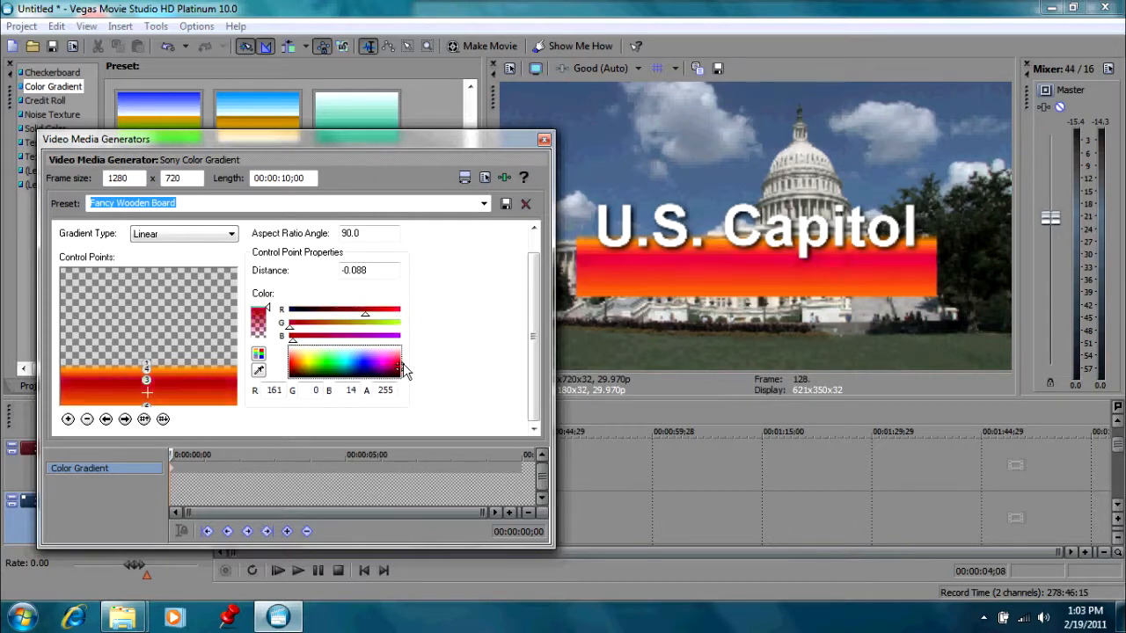
click(397, 355)
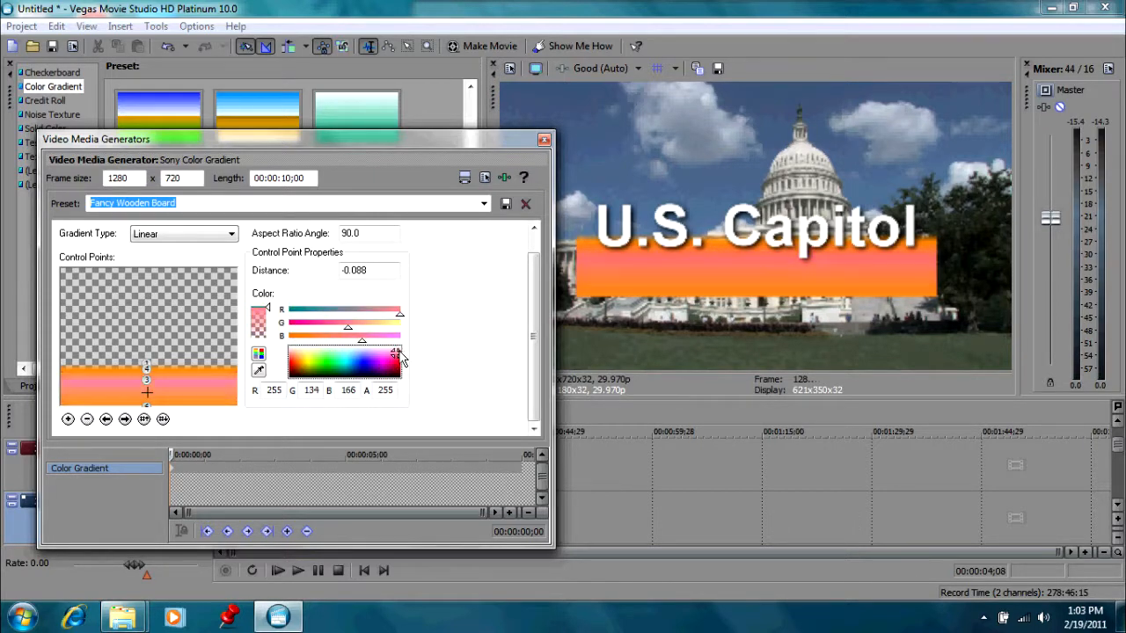
click(365, 357)
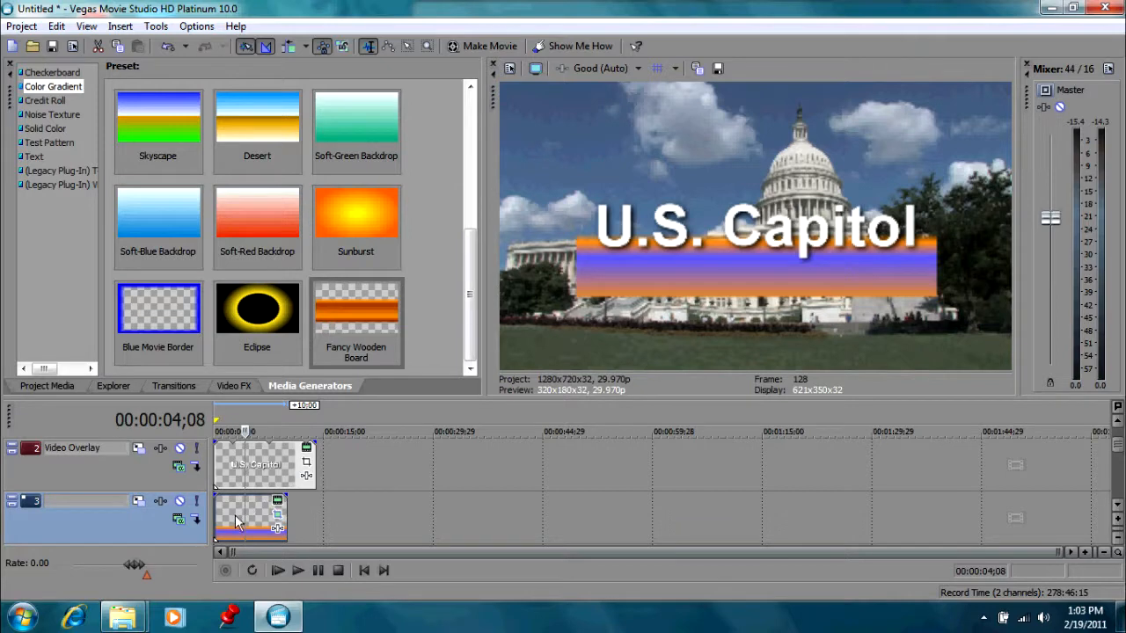
- Delete the gradient banner event and browse the generators to the Noise Texture presets
right_click(251, 519)
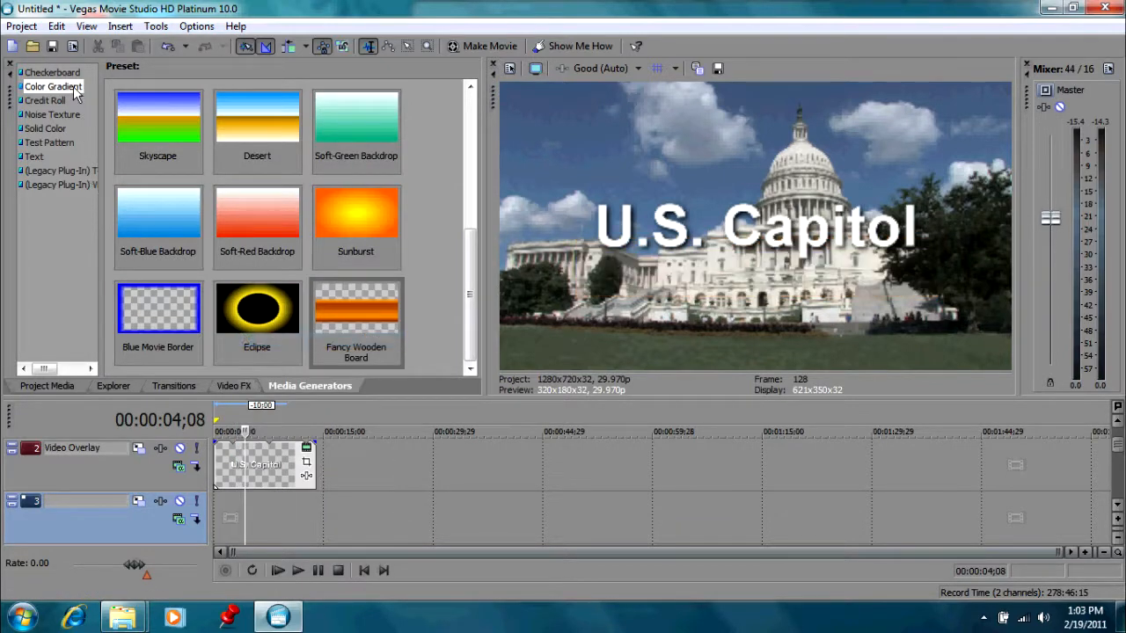
click(52, 86)
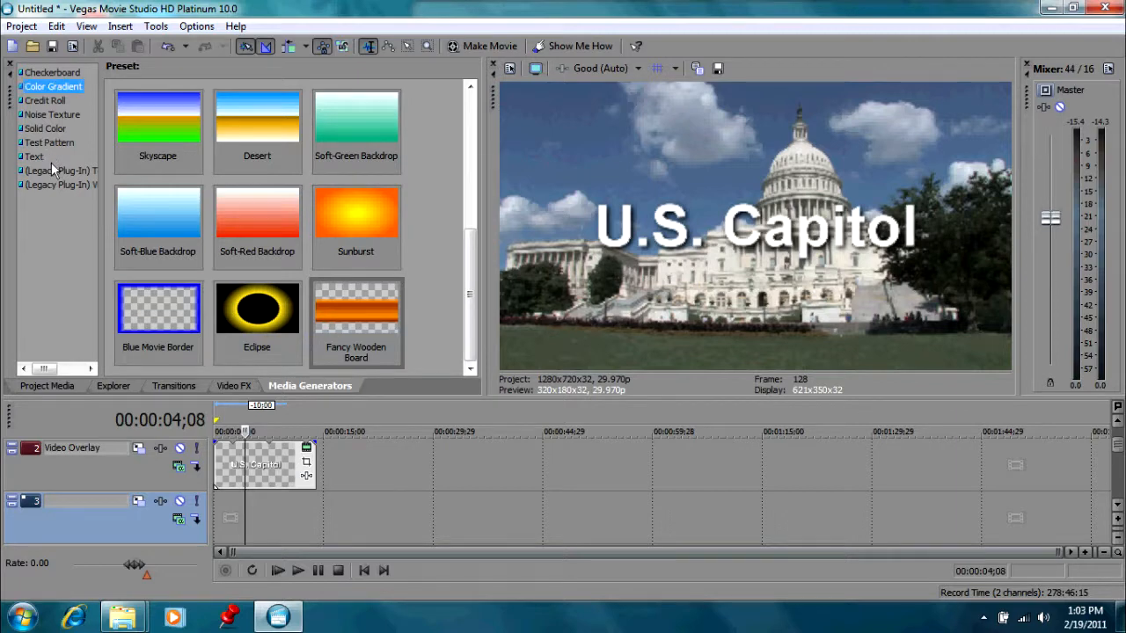
click(33, 156)
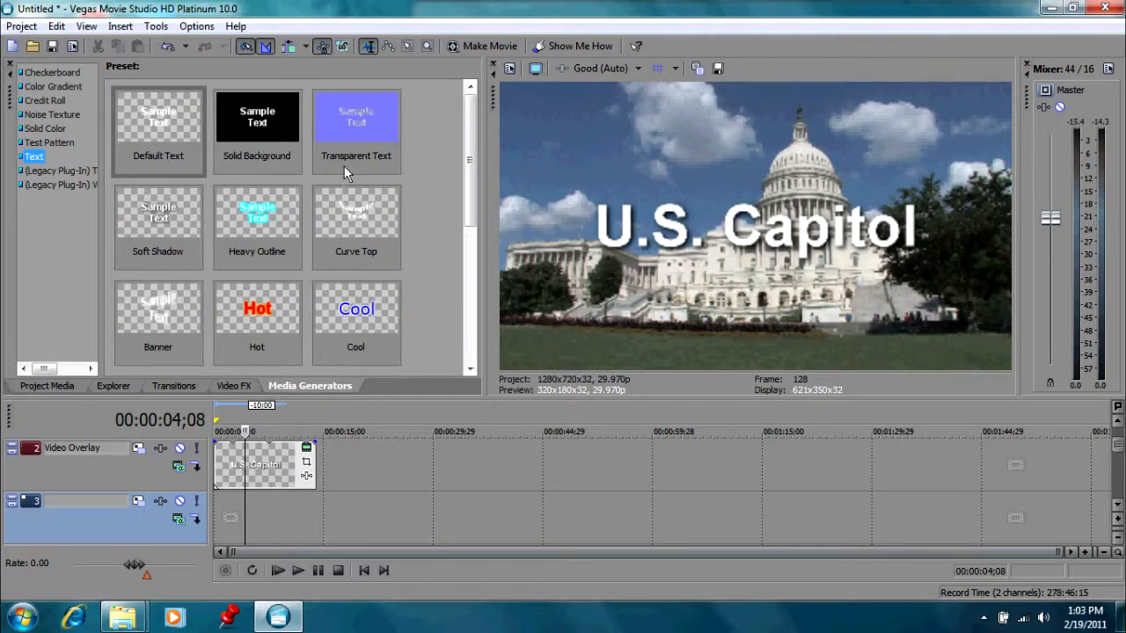
mouse_move(62, 152)
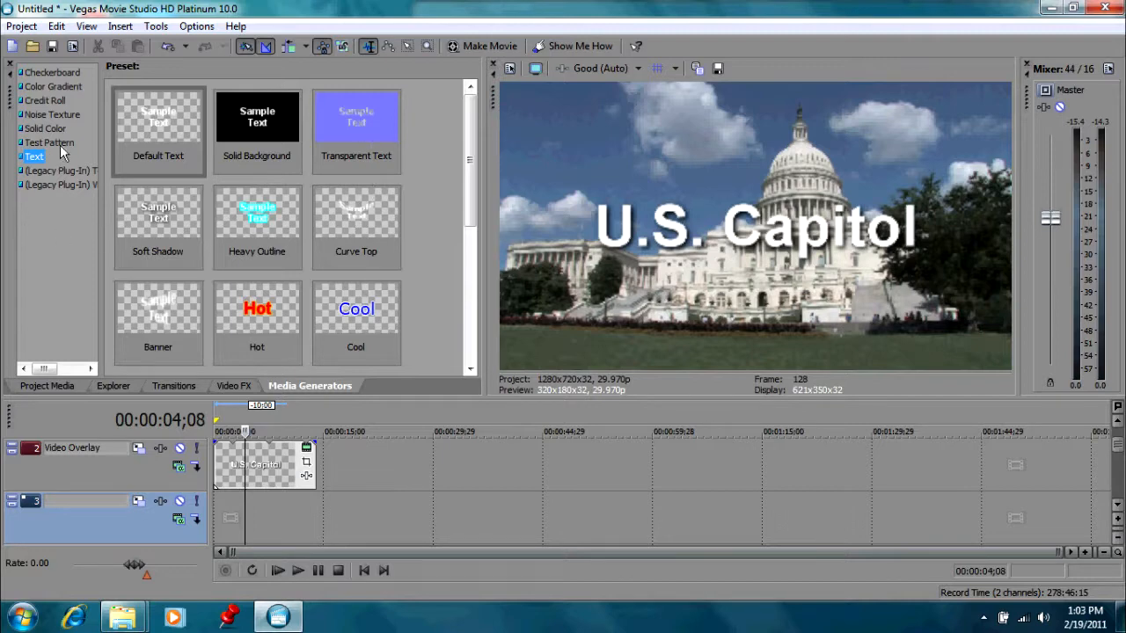
click(44, 128)
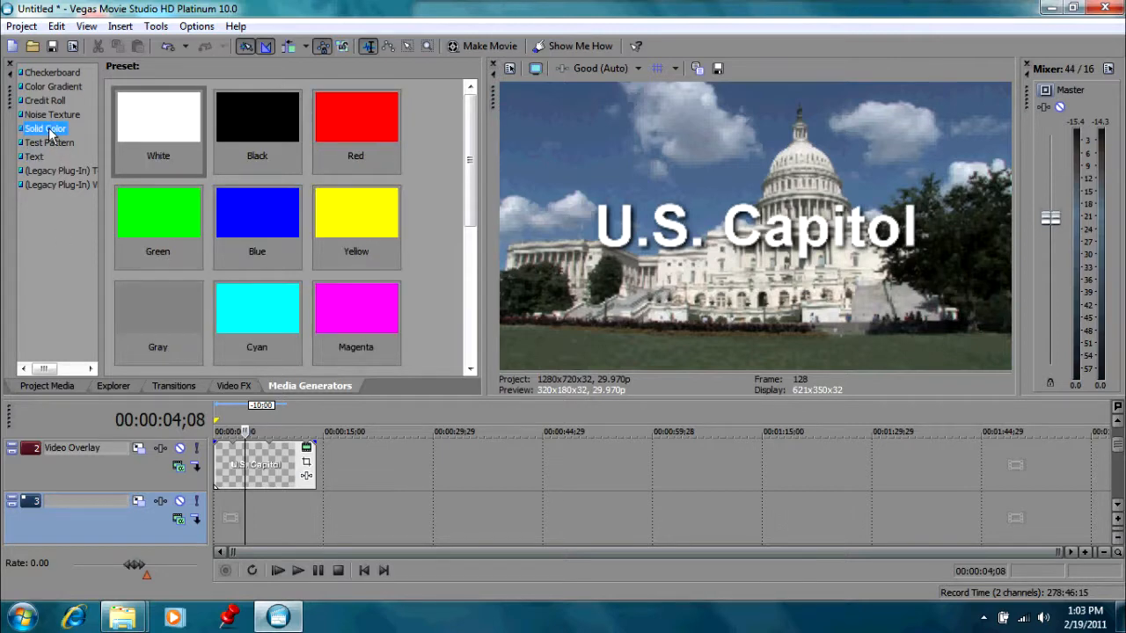
click(52, 114)
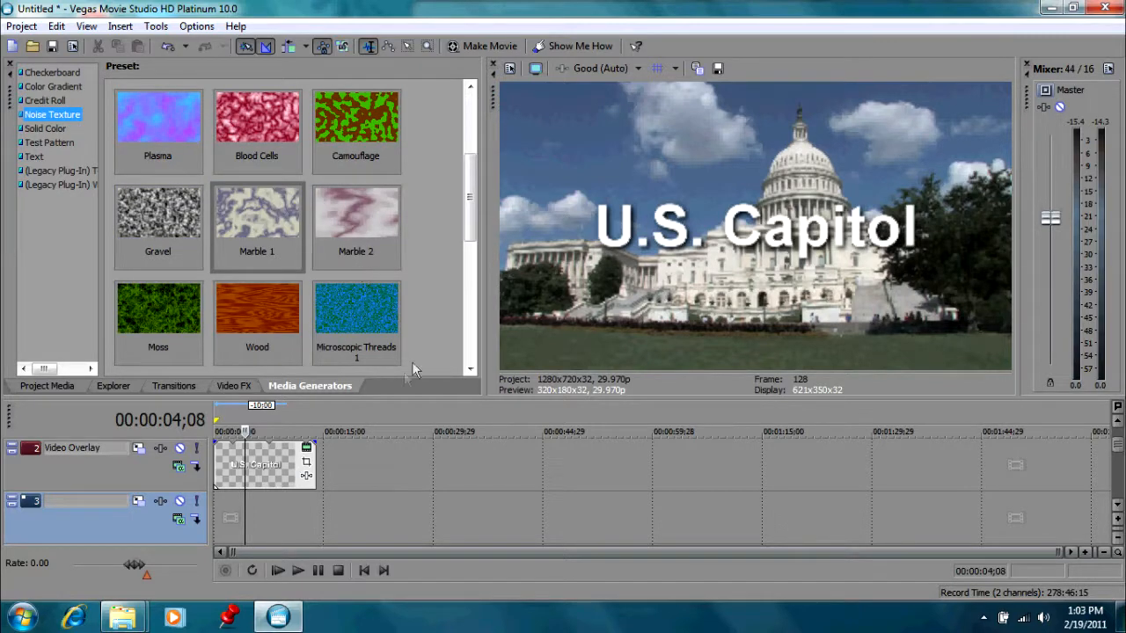
mouse_move(404, 380)
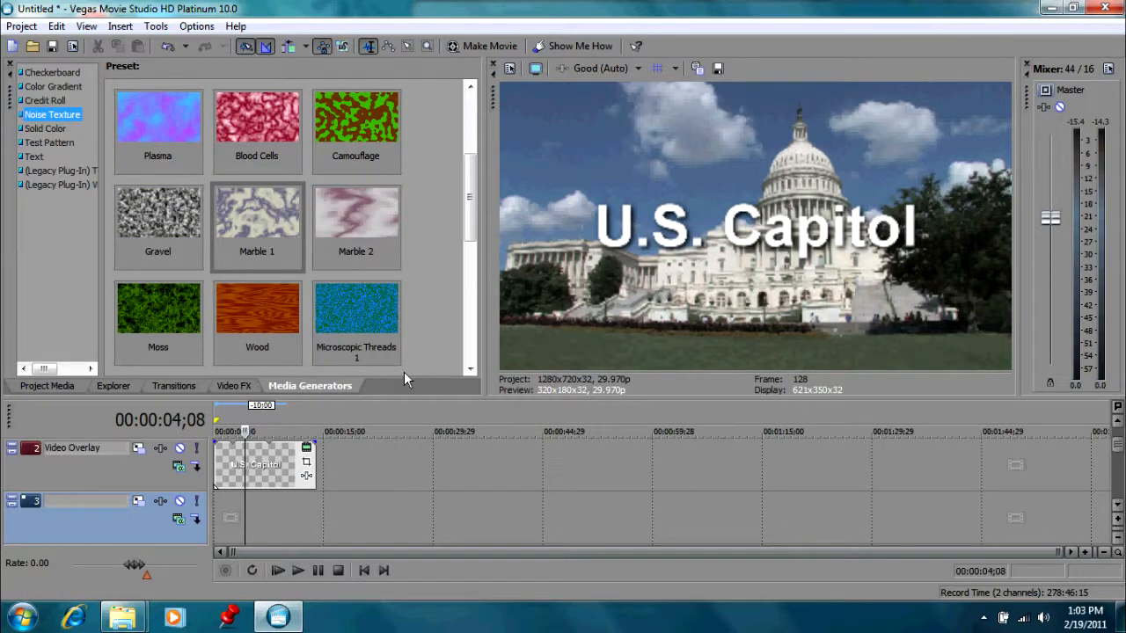
mouse_move(383, 326)
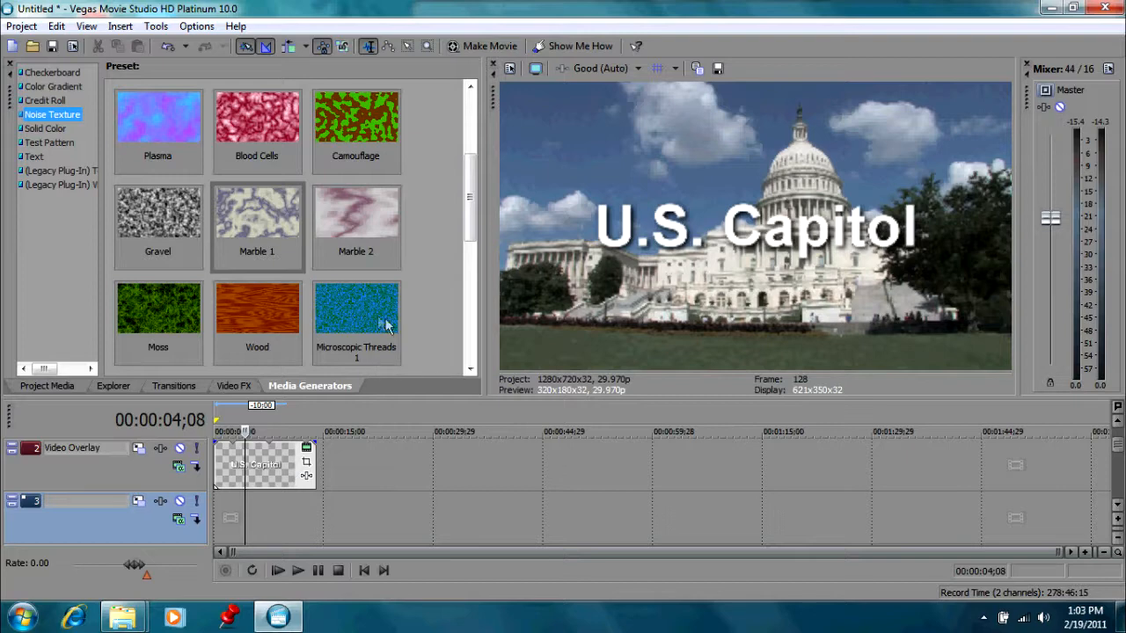
click(356, 312)
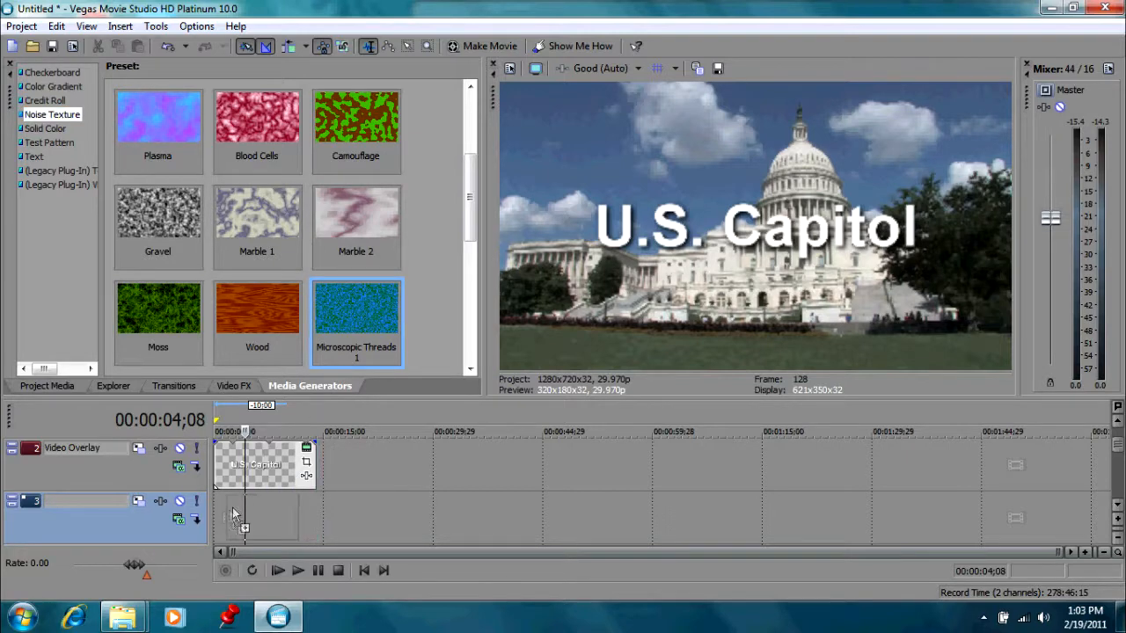
double_click(356, 312)
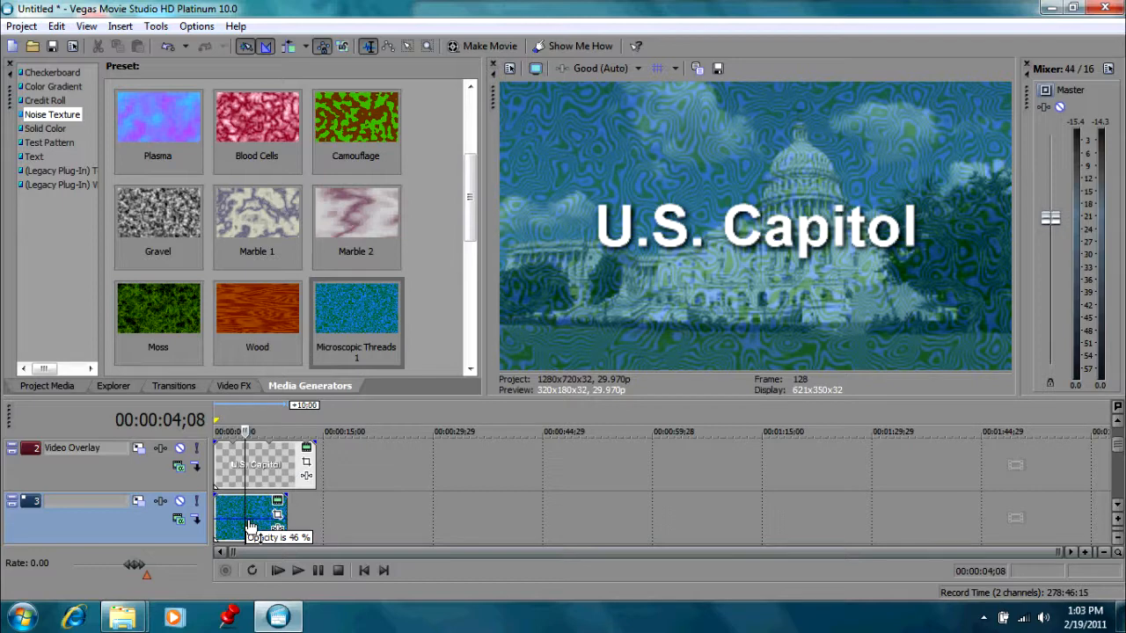
mouse_move(554, 545)
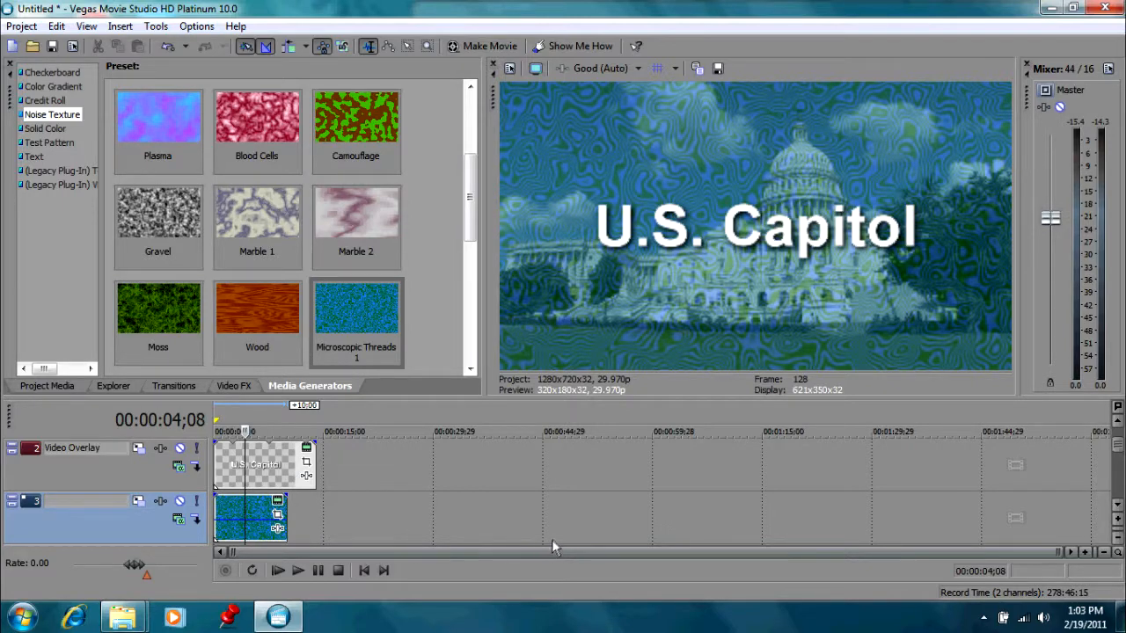
right_click(250, 515)
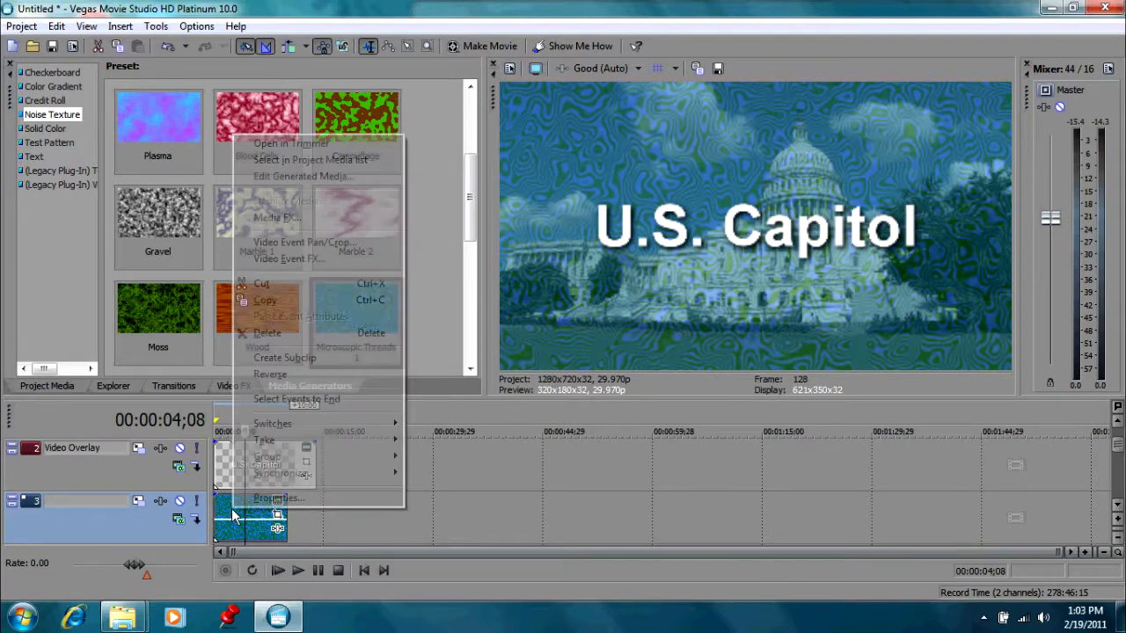
mouse_move(284, 357)
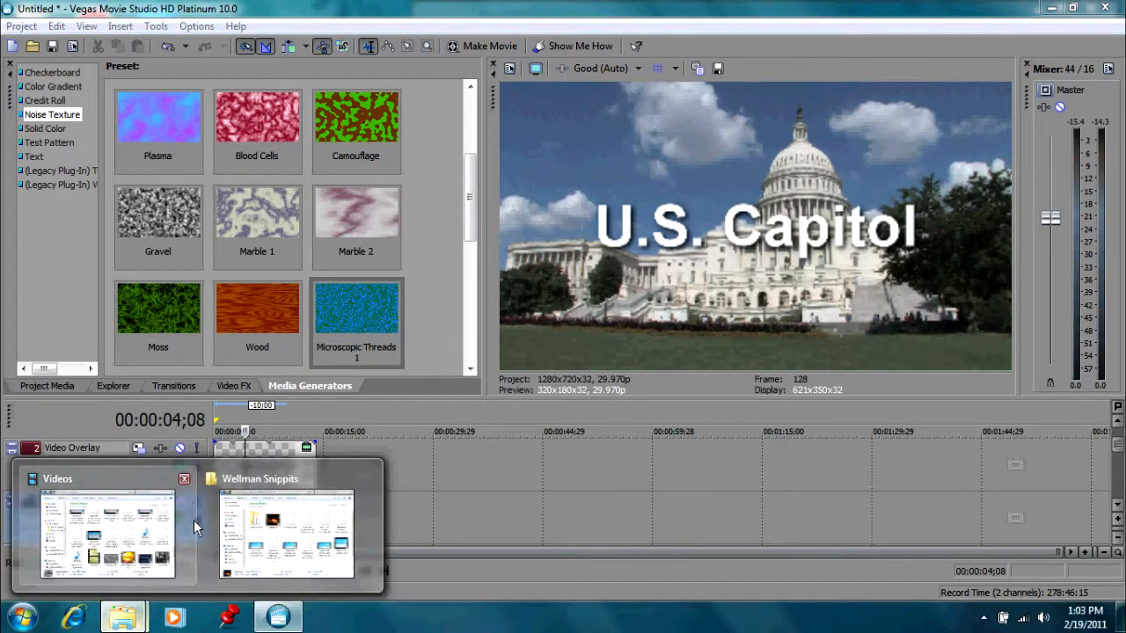
- Drag the fireplace clip from the Wellman Snippits folder onto track 3
click(286, 537)
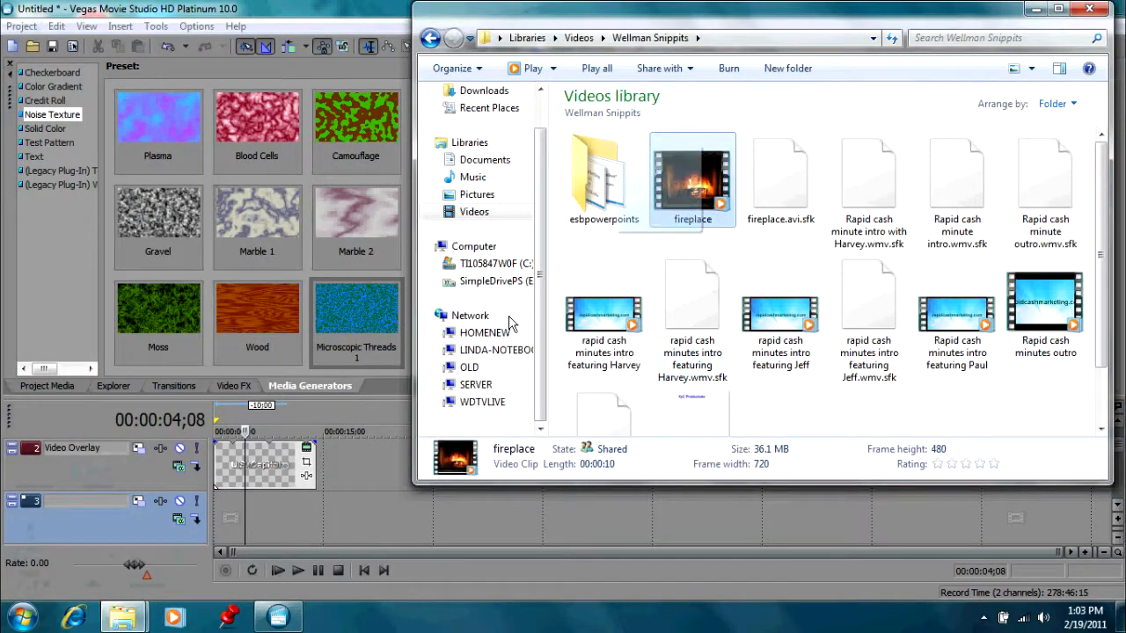
drag(693, 176, 251, 518)
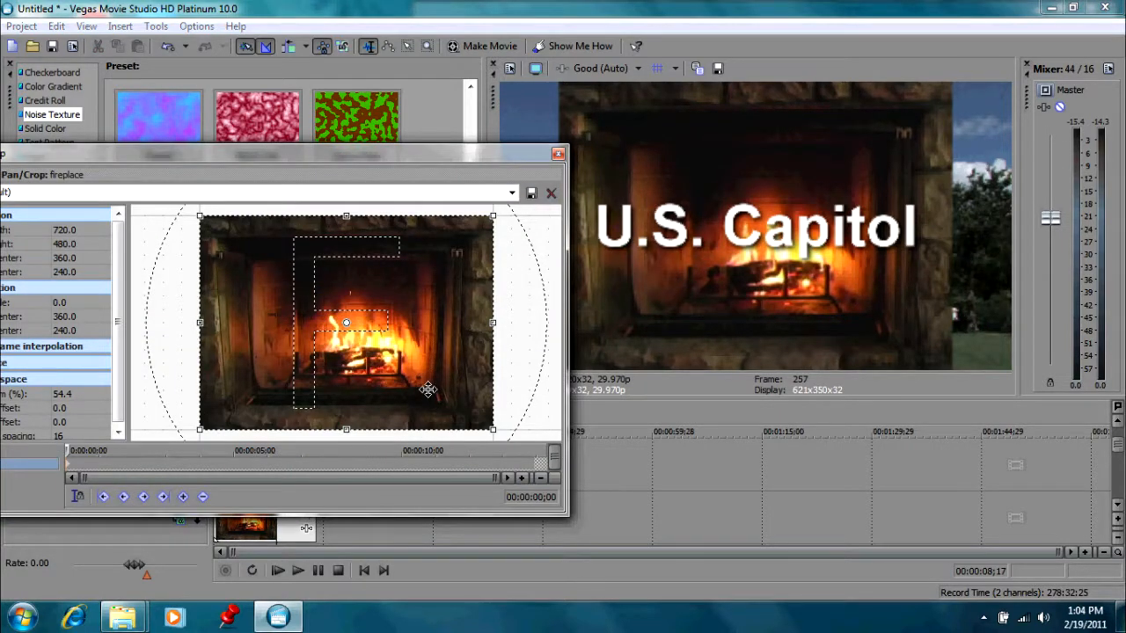
- Set the fireplace clip's Pan/Crop to Match Output Aspect and close the window
right_click(427, 390)
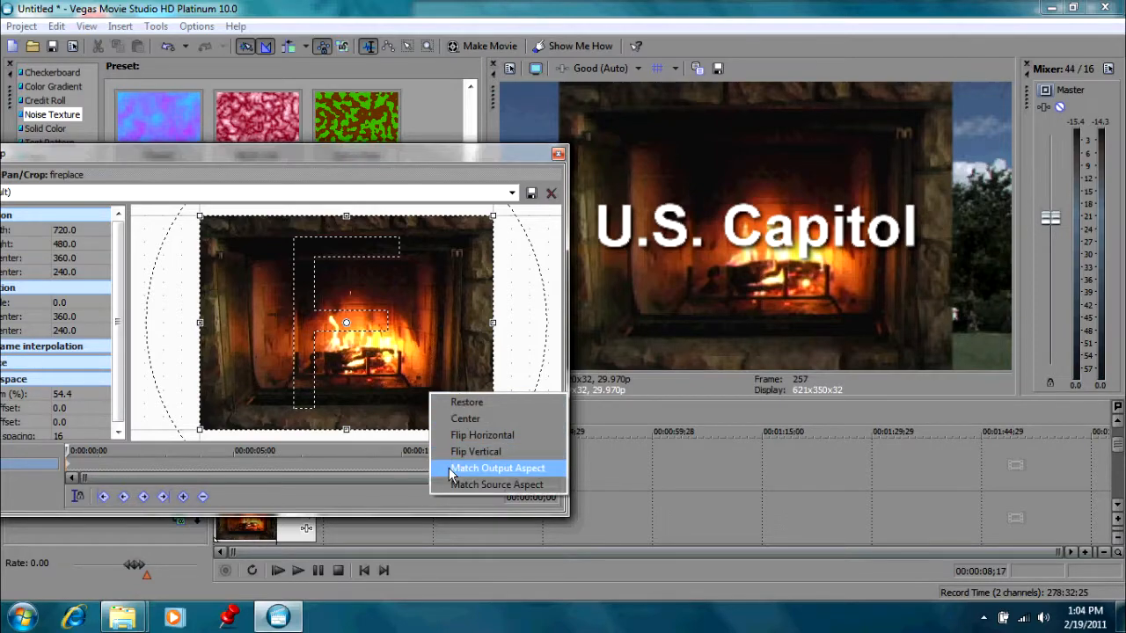
click(498, 467)
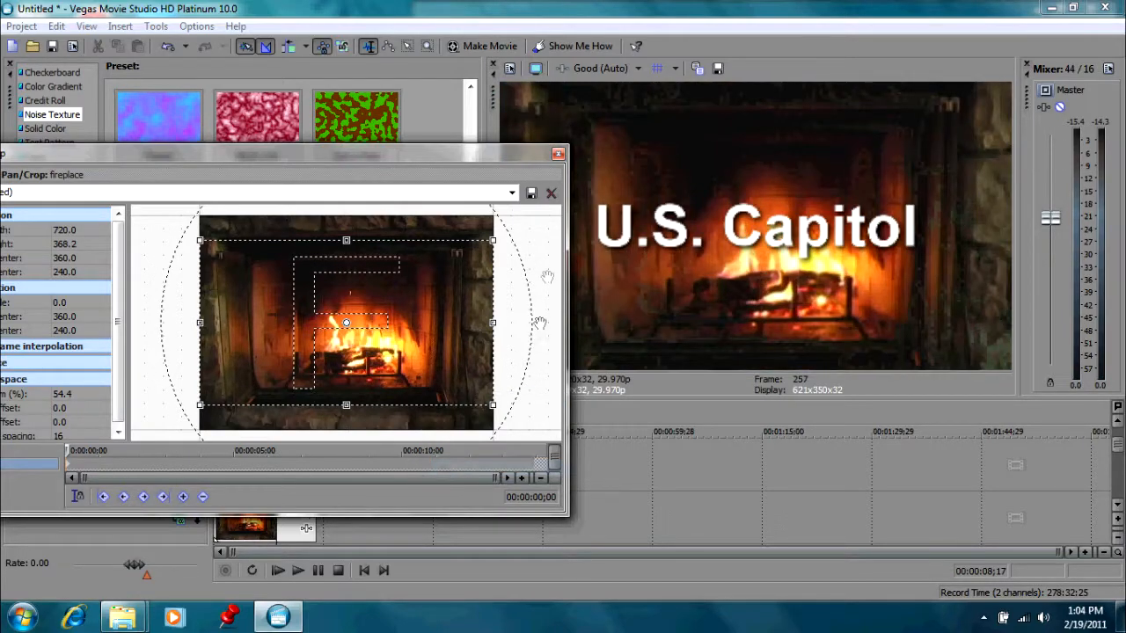
click(552, 193)
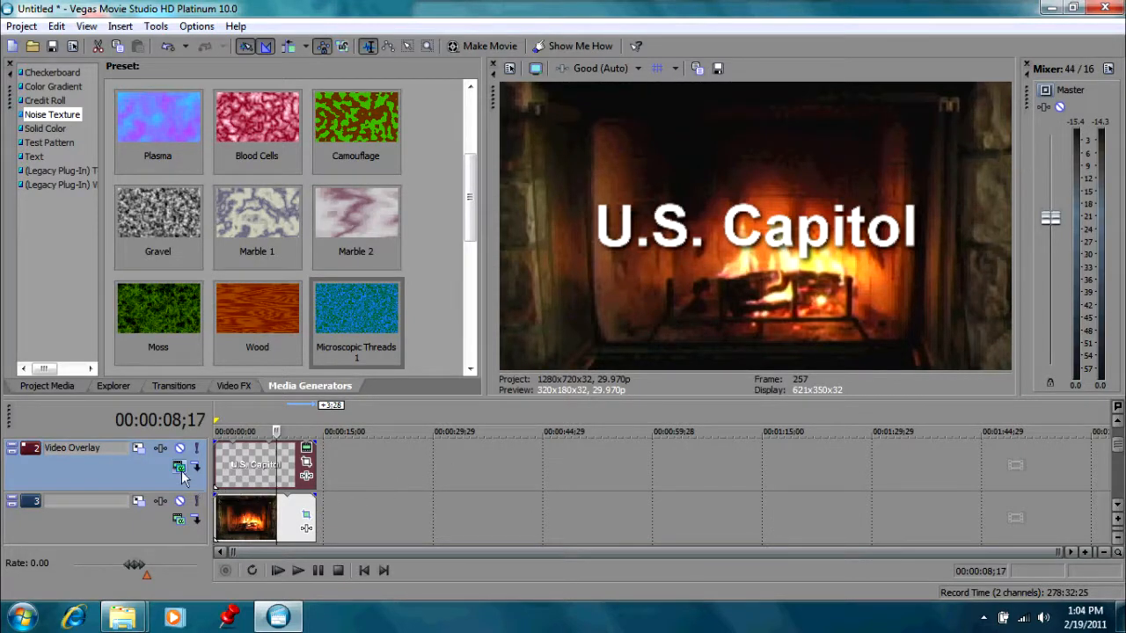
mouse_move(179, 467)
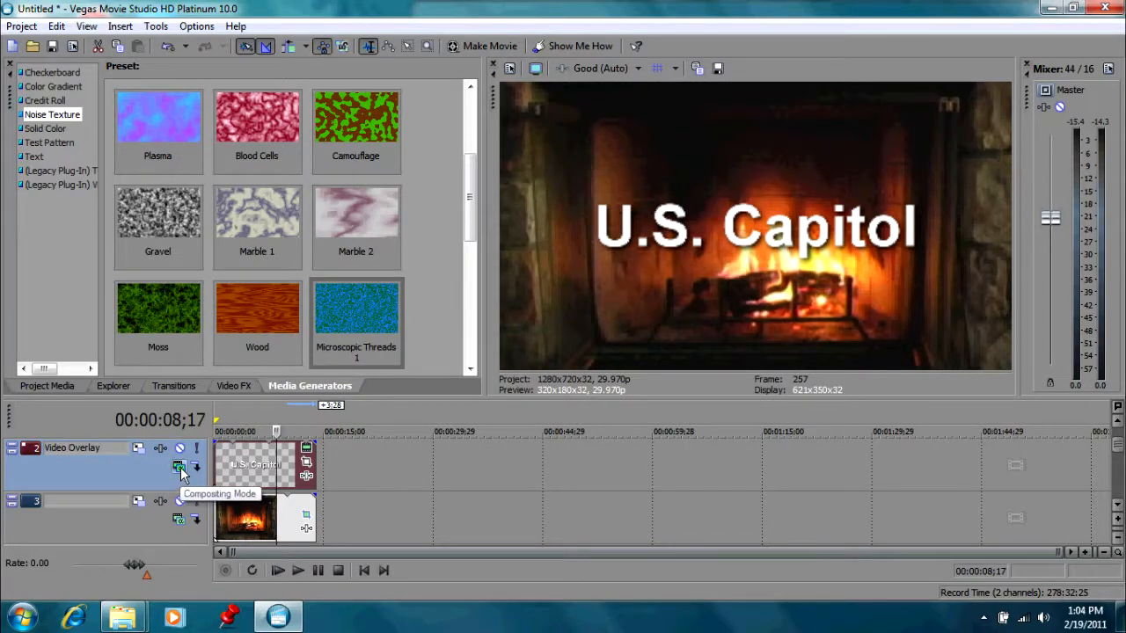
- Set the title track's compositing mode to Multiply (Mask)
click(178, 466)
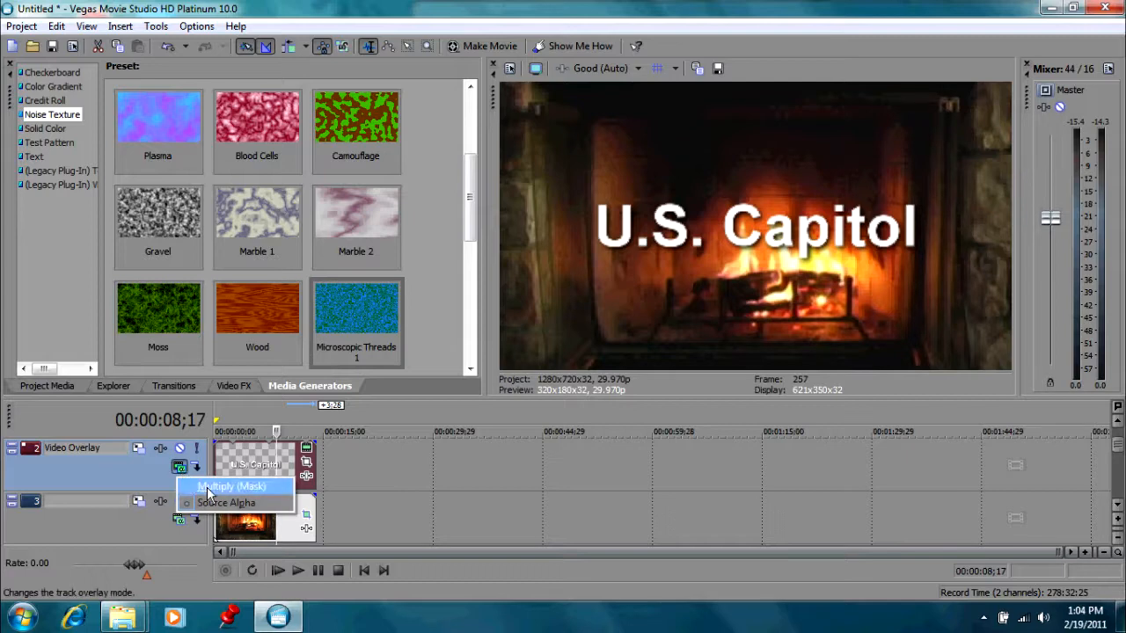
click(231, 486)
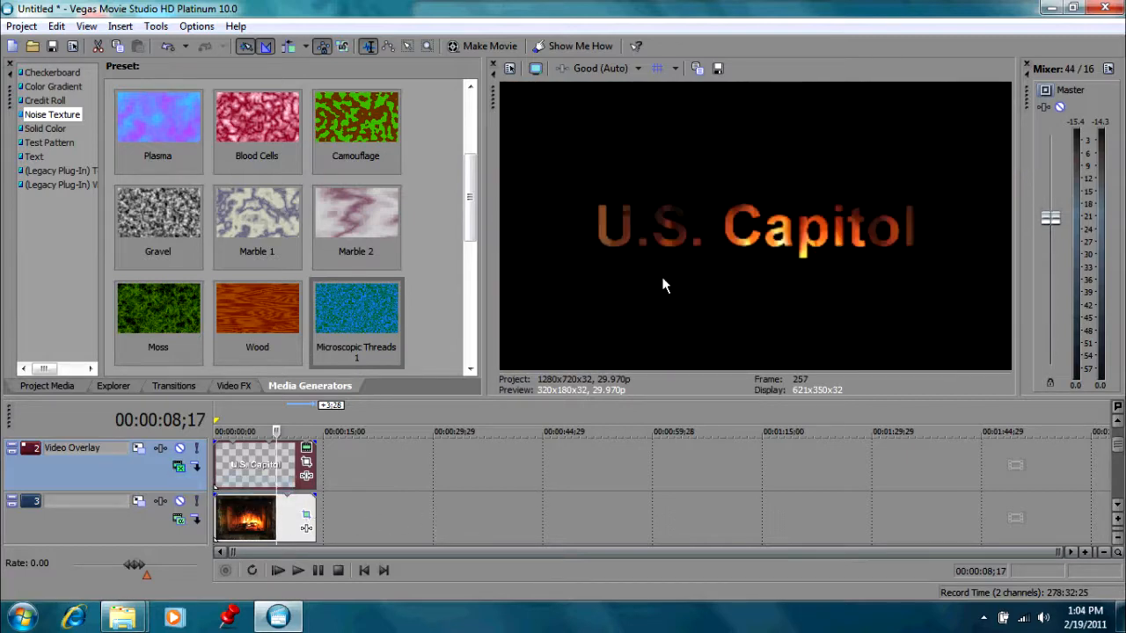
mouse_move(561, 351)
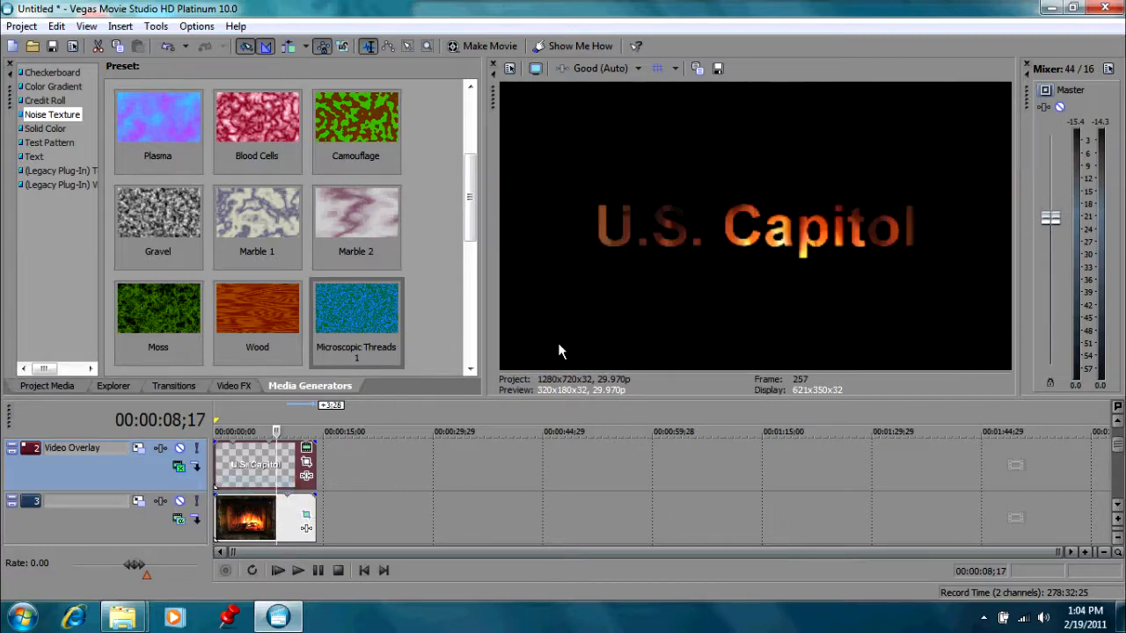
mouse_move(699, 246)
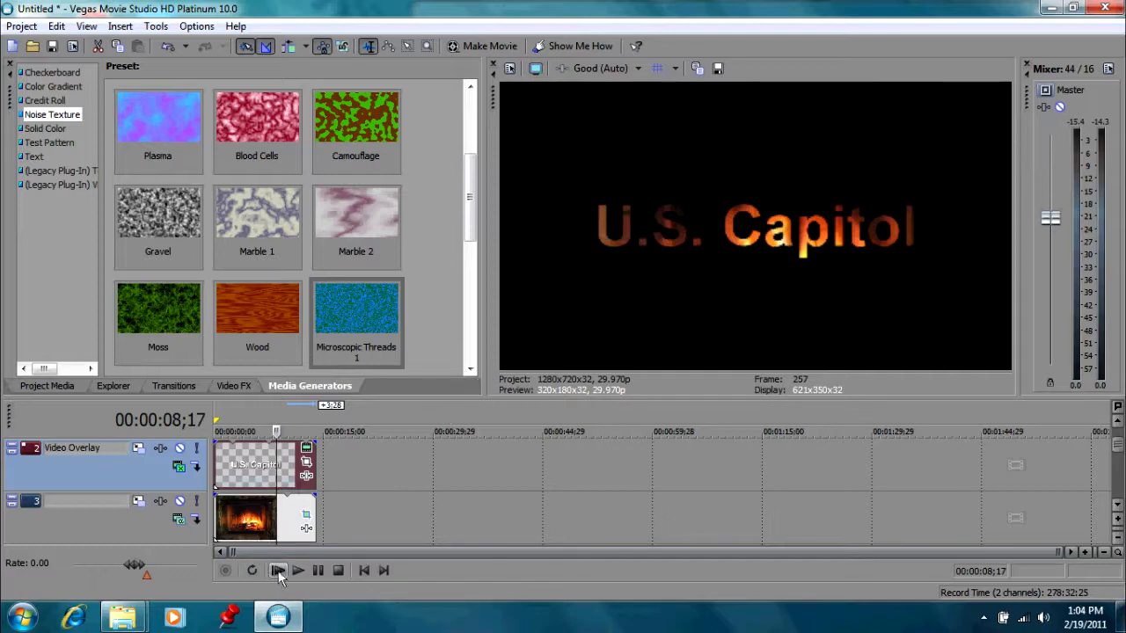
click(298, 570)
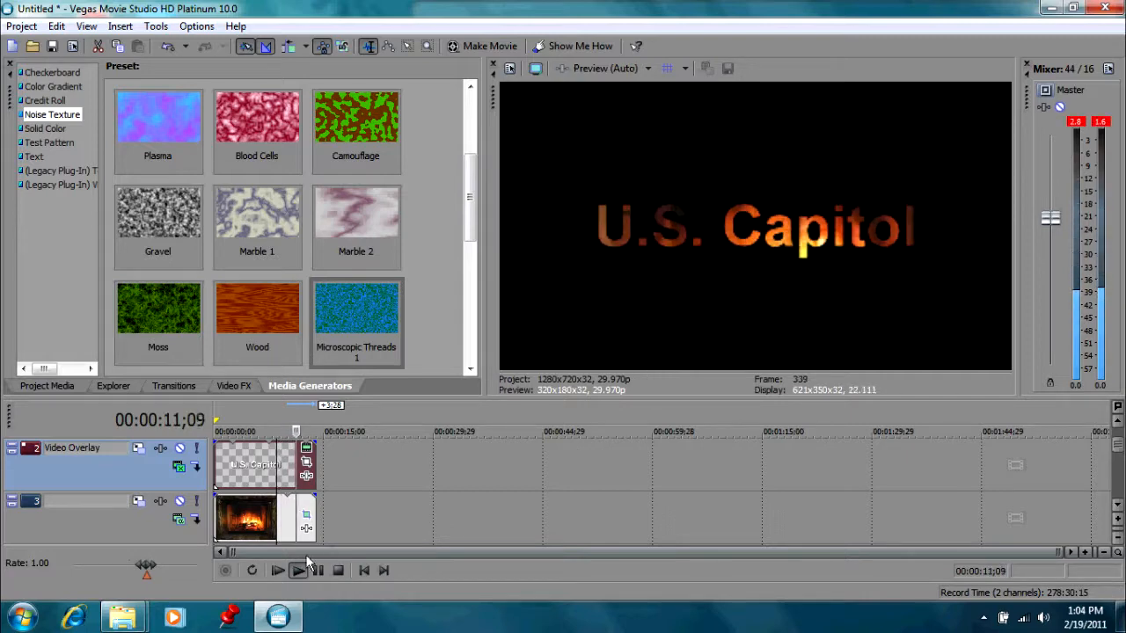
click(297, 570)
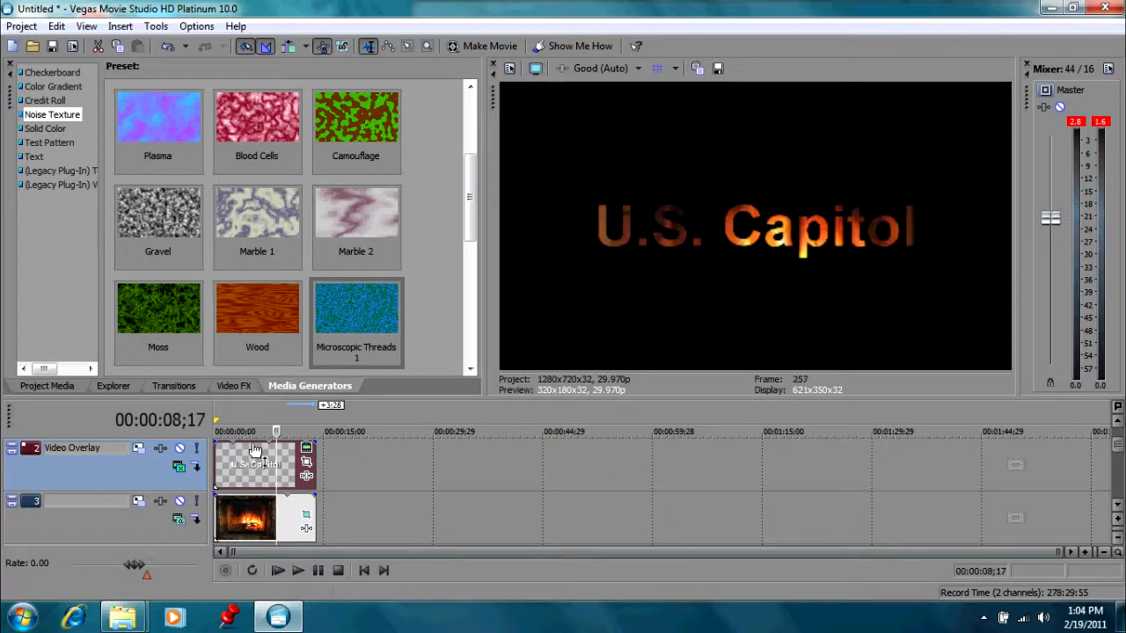
mouse_move(255, 431)
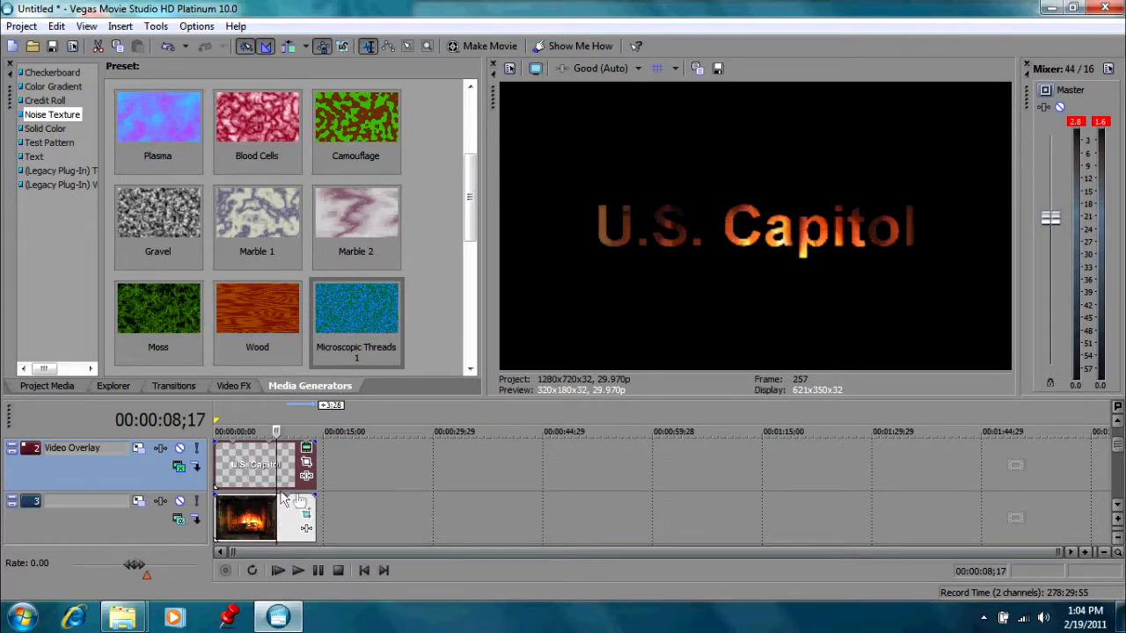
mouse_move(554, 570)
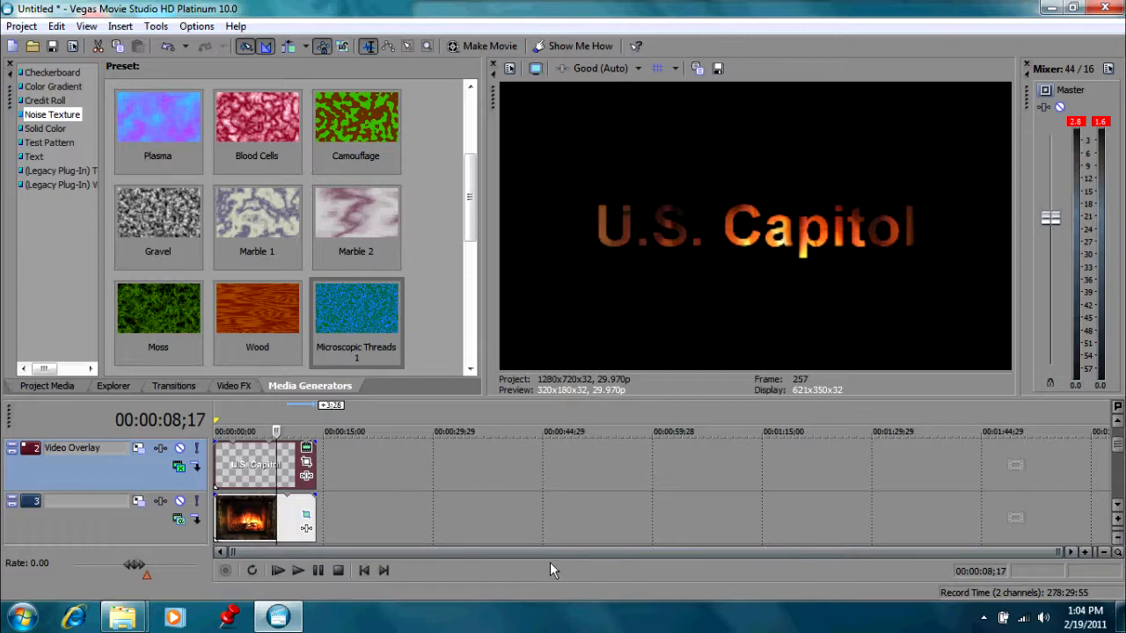
mouse_move(226, 577)
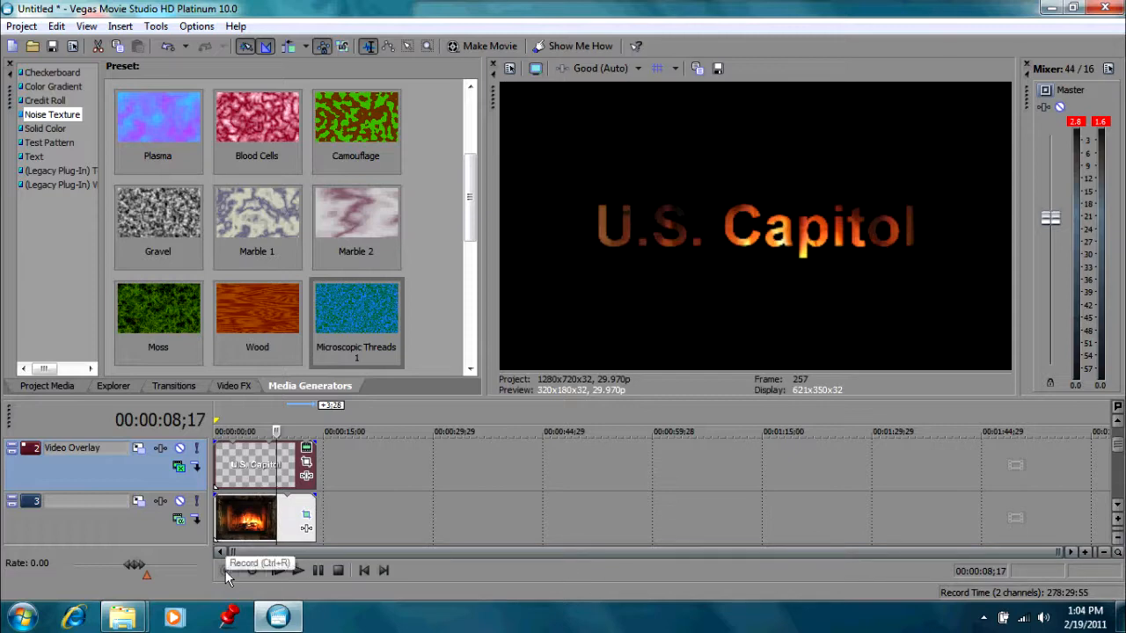